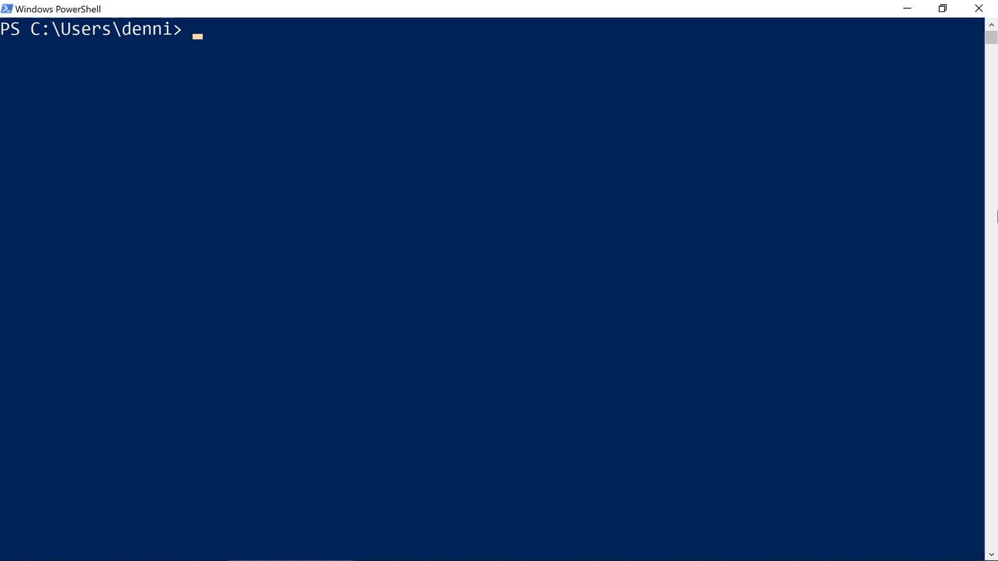
Run codeontime (fails as unrecognized), then search 'envir' to reach the system environment variables settings.
type("codeo")
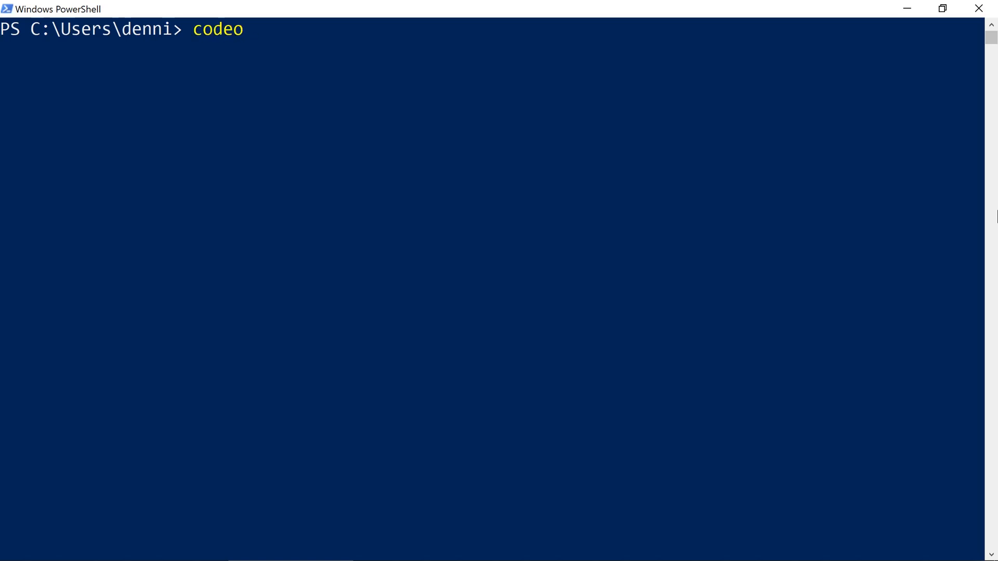
key("Return")
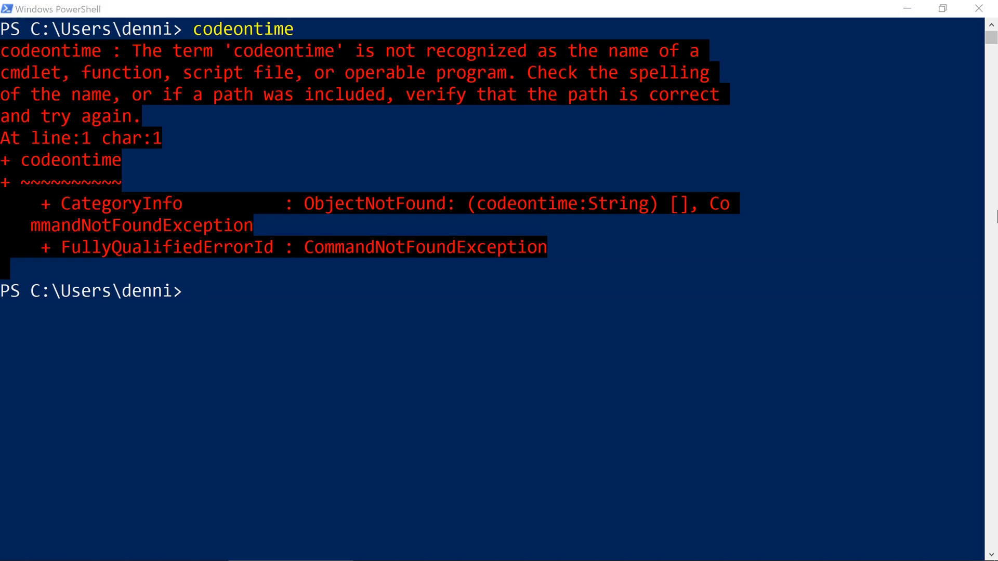
type("envir")
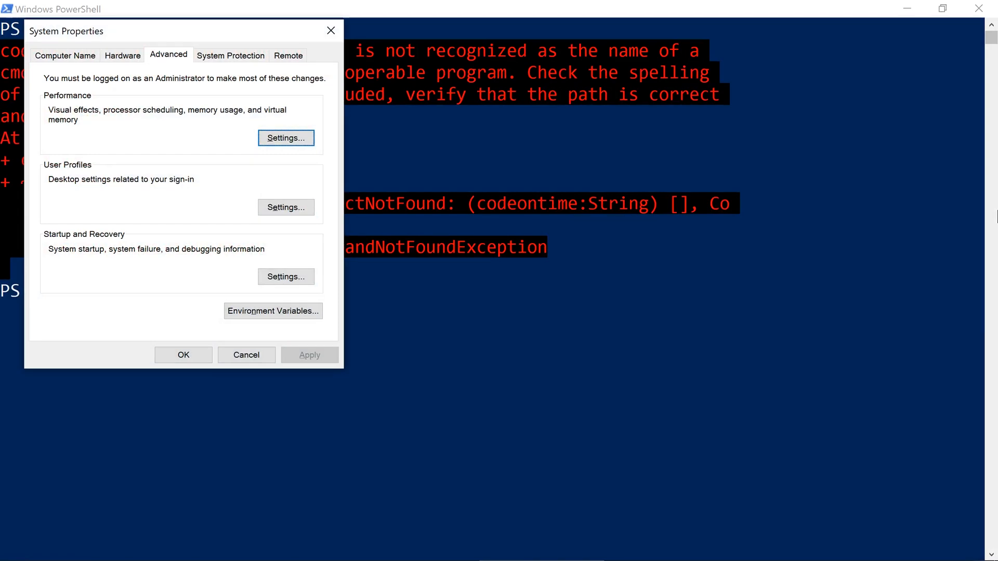
Add C:\Program Files (x86)\Code OnTime LLC\Code OnTime Generator to the system Path and confirm the dialogs.
left_click(273, 311)
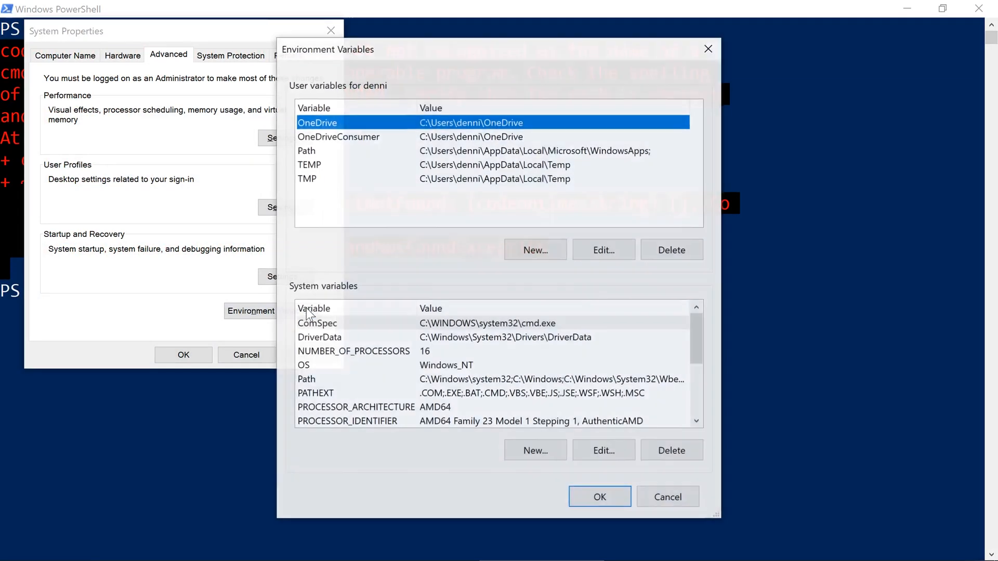
mouse_move(385, 357)
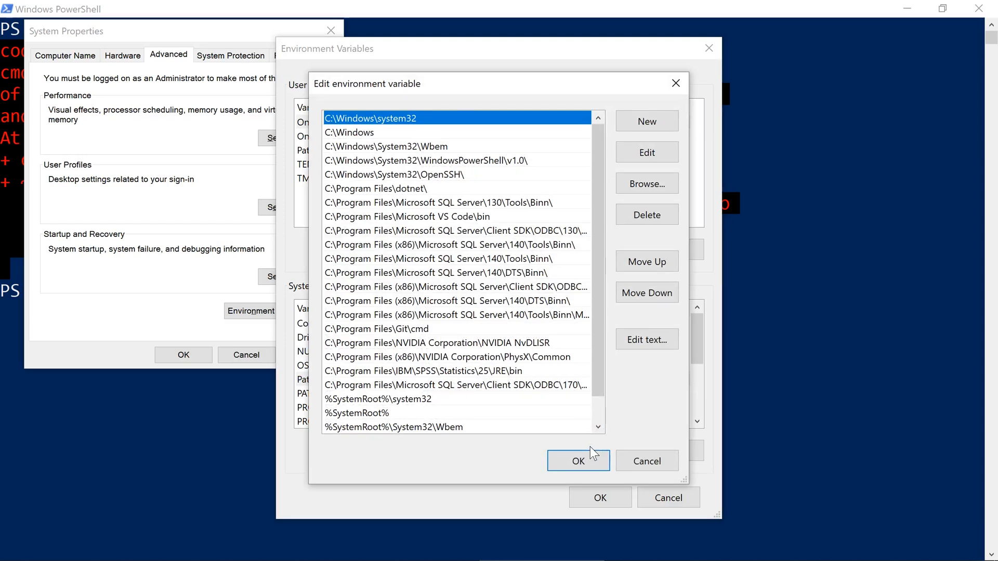
left_click(647, 121)
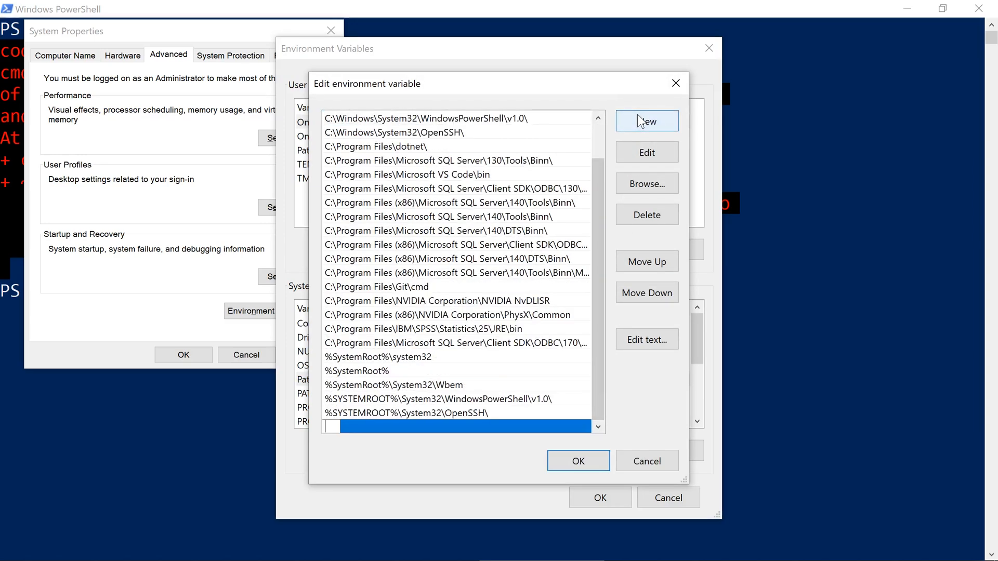
left_click(647, 121)
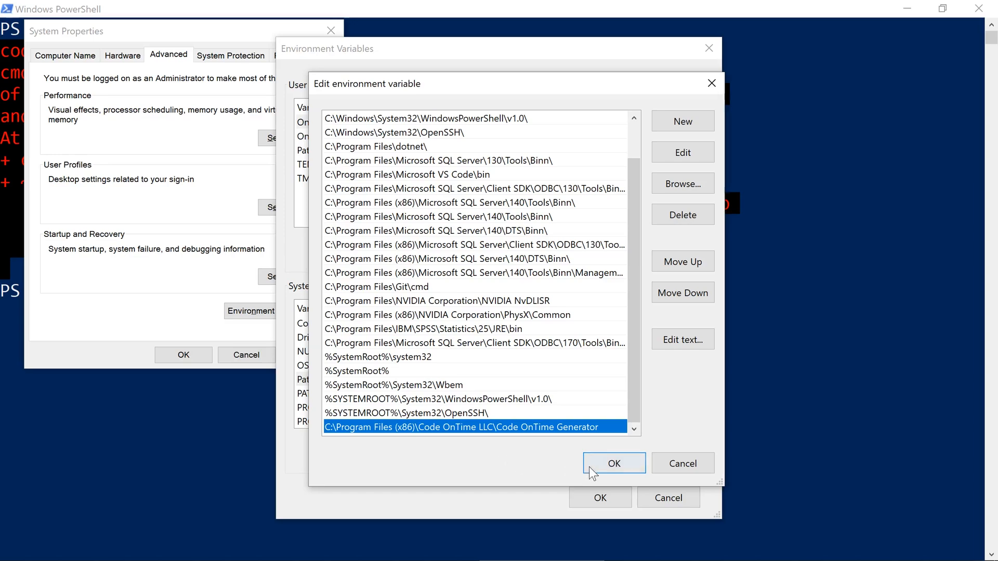
left_click(613, 463)
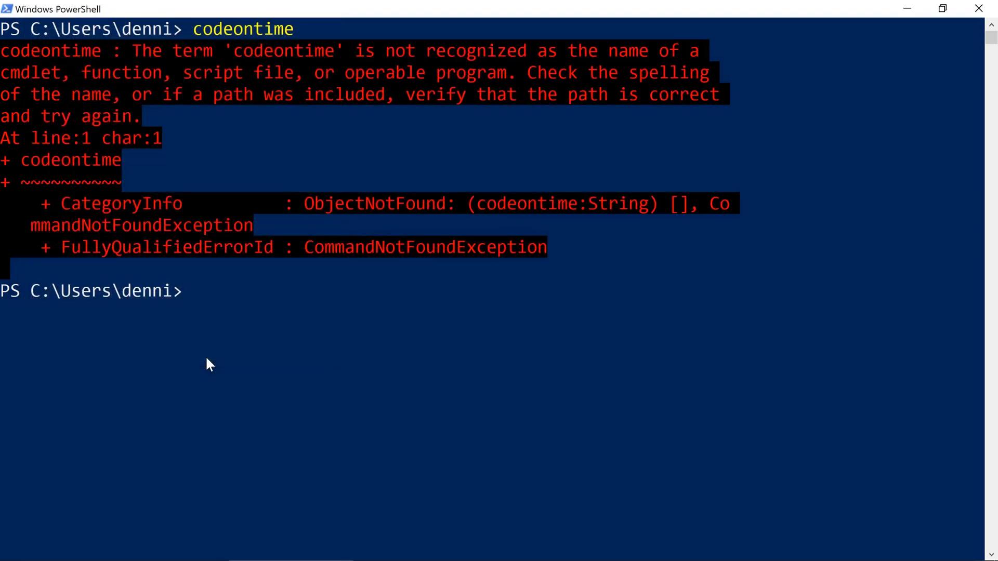
Start a new PowerShell session from the Start quick-link list and run codeontime --help.
right_click(10, 546)
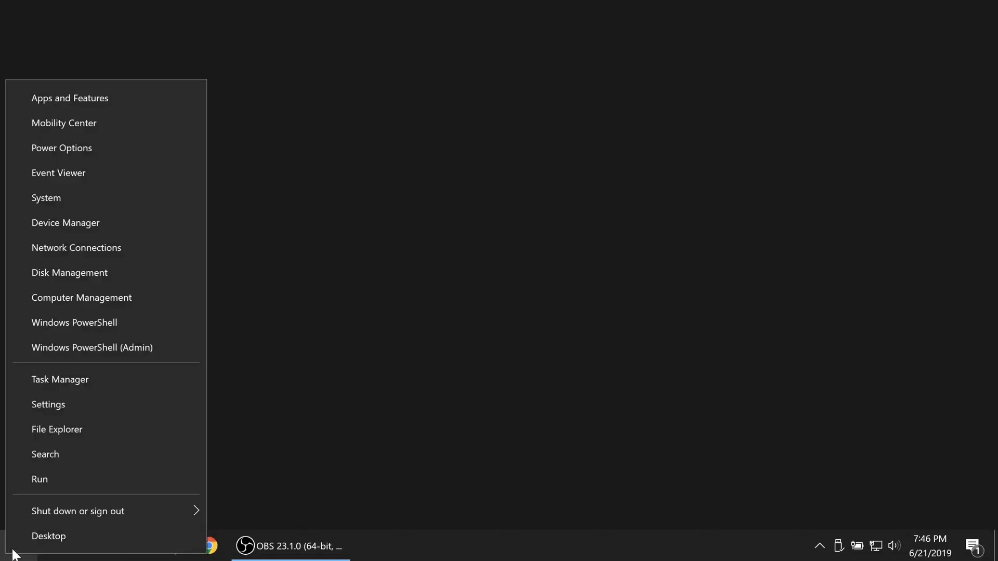
left_click(74, 322)
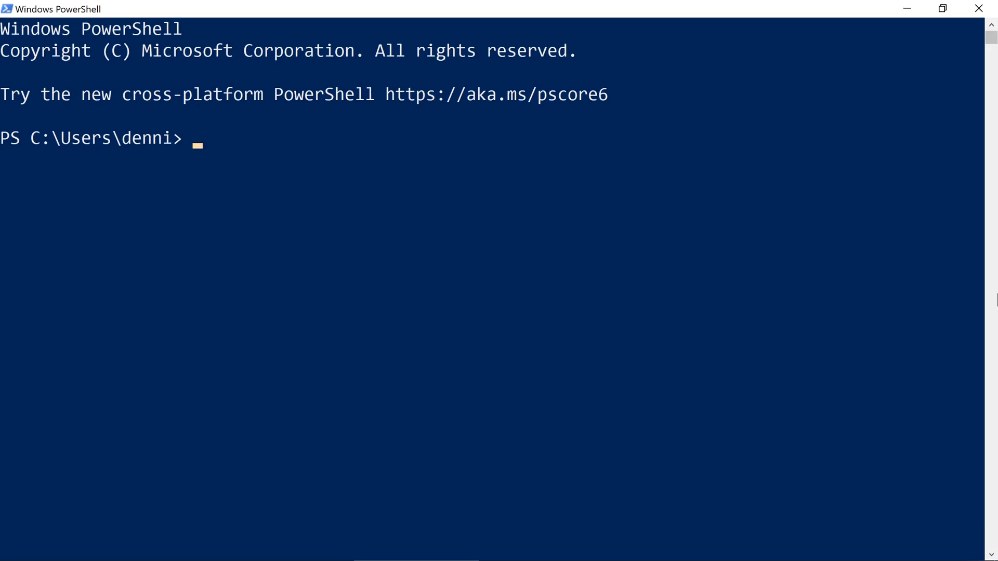
type("c")
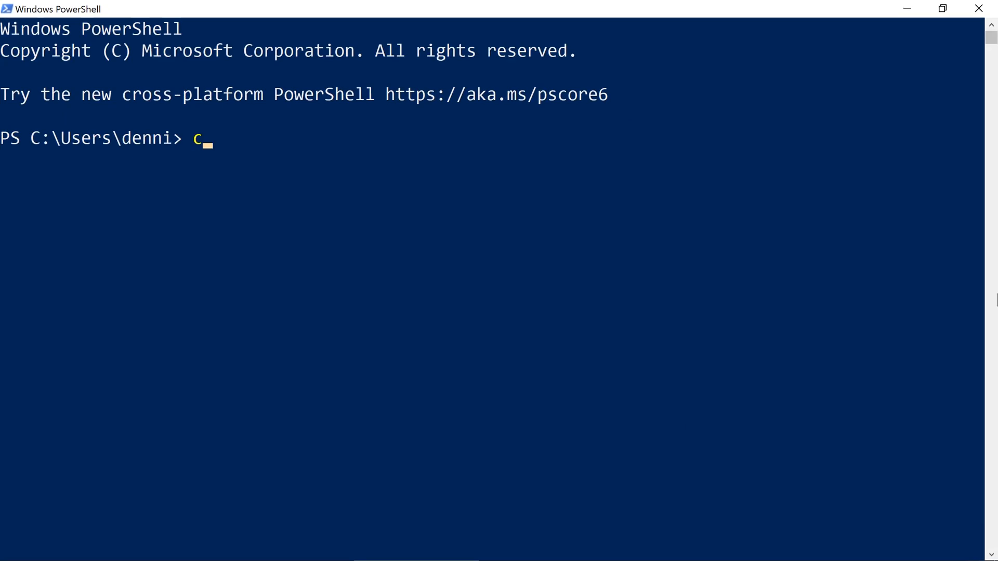
type("odeontime --he")
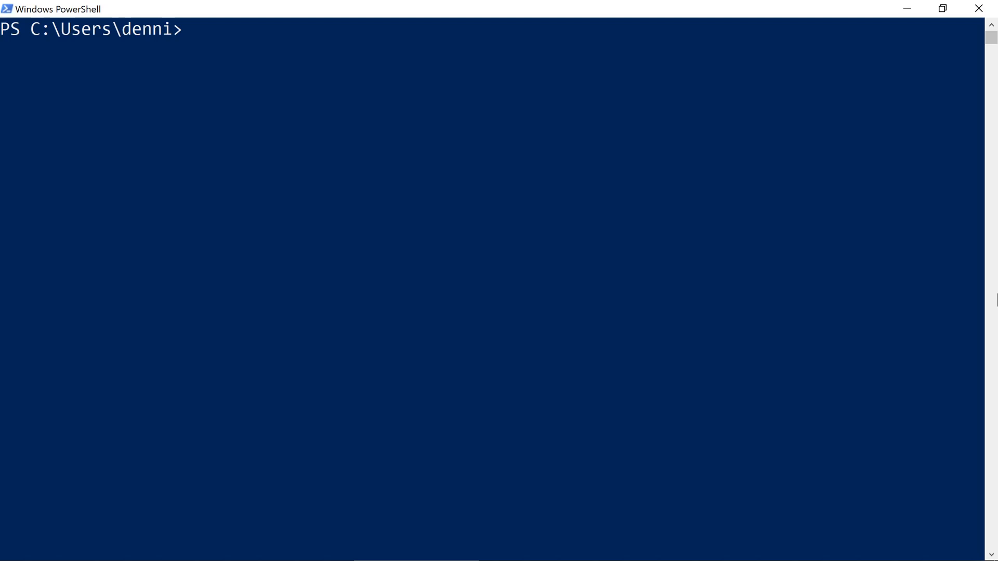
List the files in source/repos/Northwind with ls.
type("l")
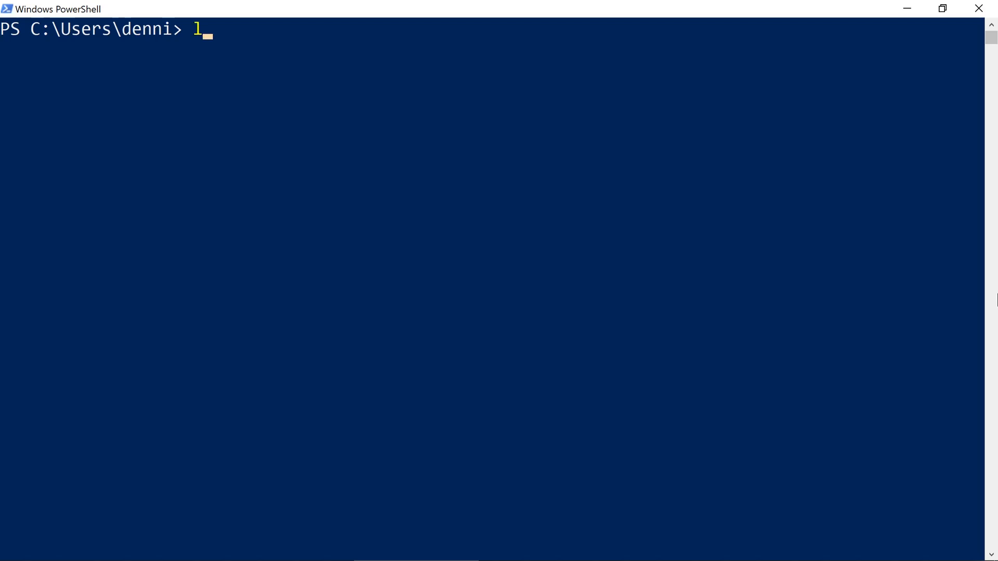
type("s source")
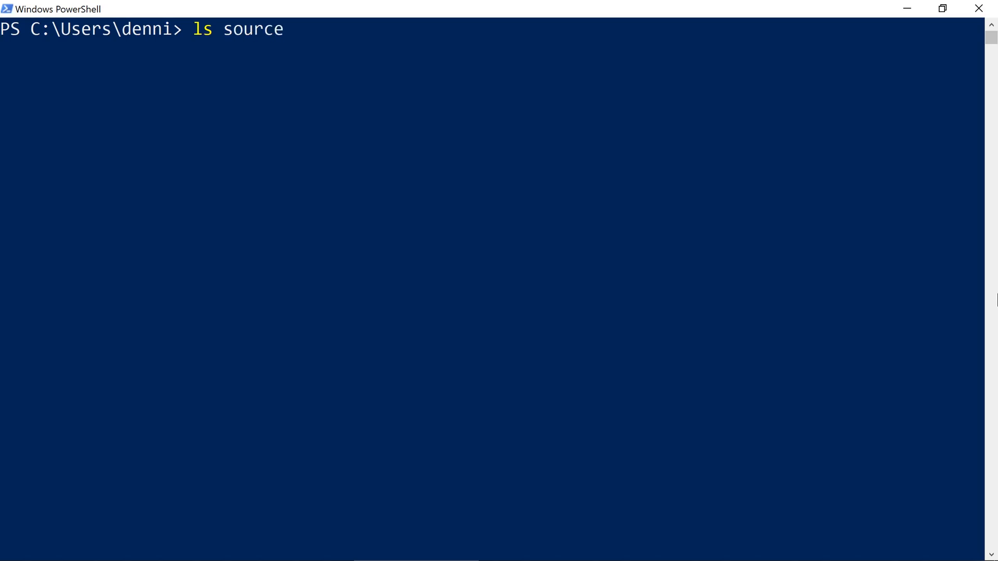
type("/repos/North")
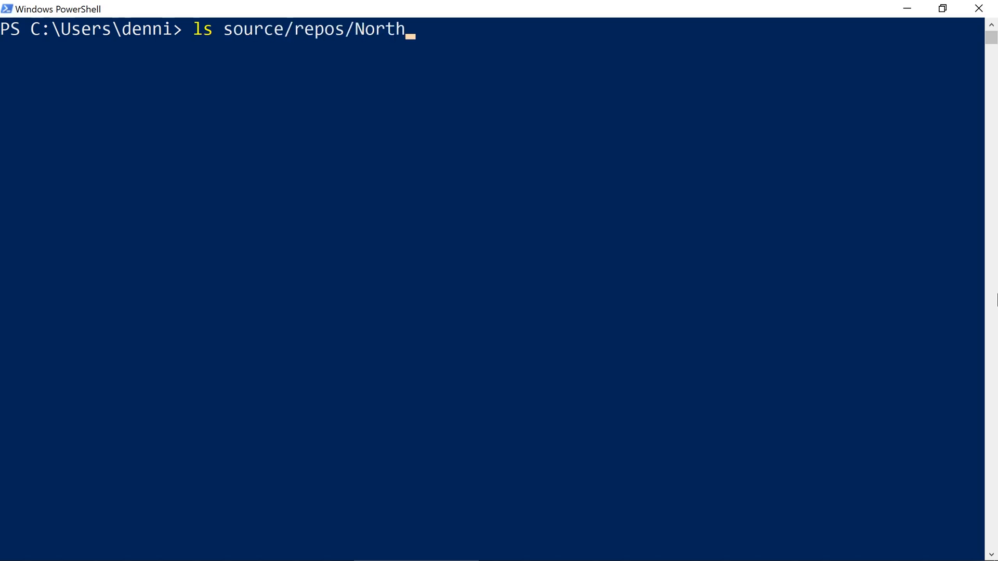
key("Return")
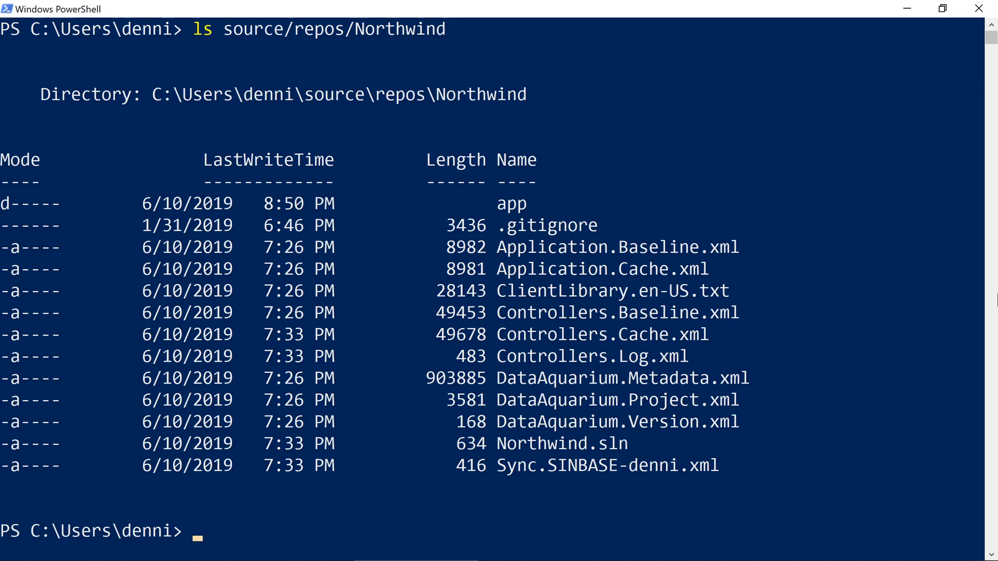
Run codeontime -config against c:/users/denni/source/repos/northwind.
type("codeo")
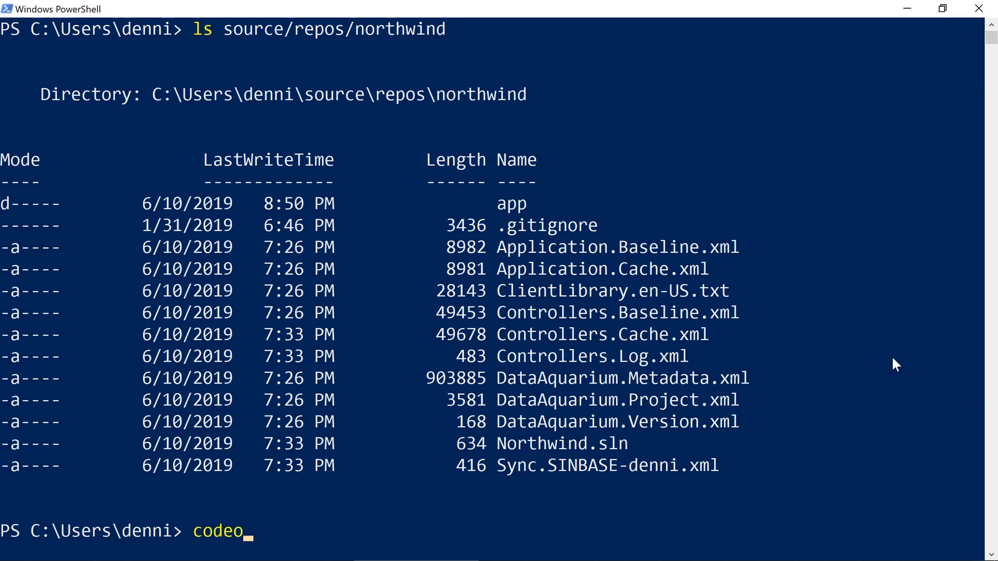
type("ntime -config")
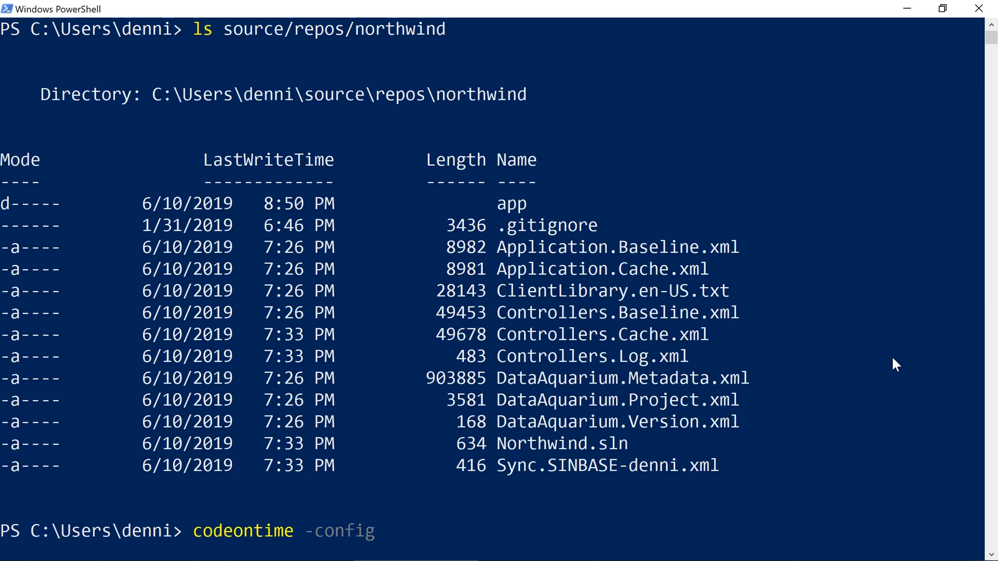
type("c:/users")
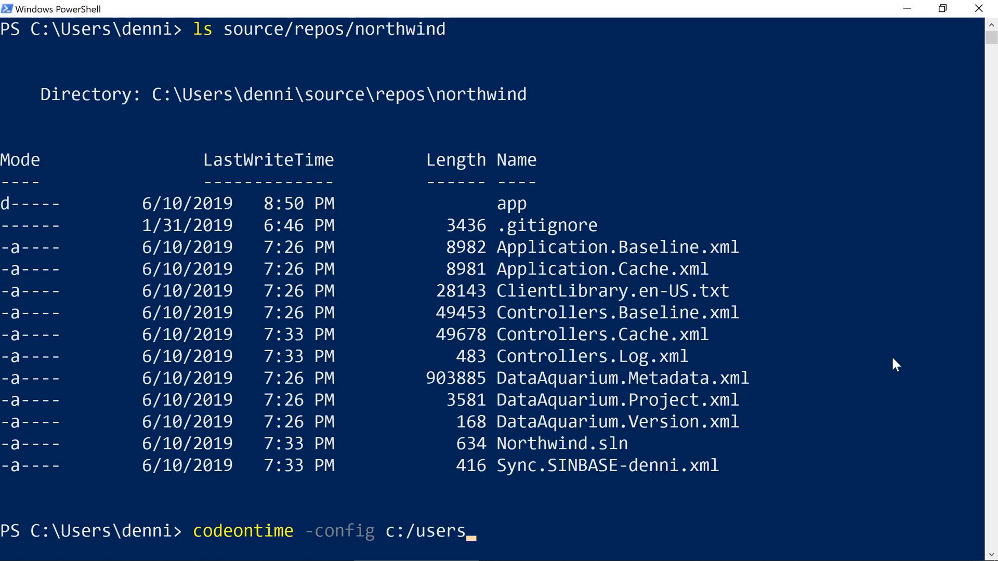
type("denni/")
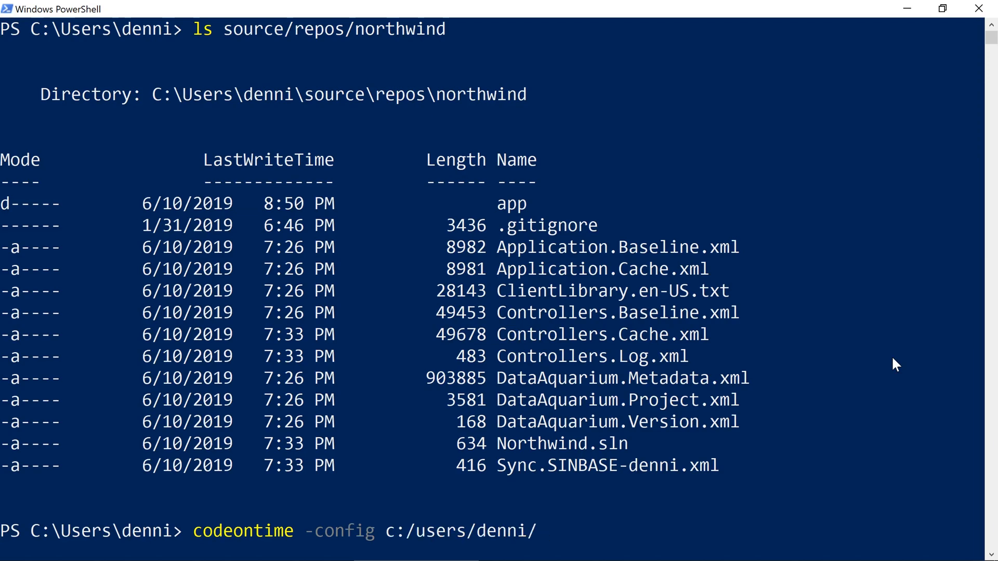
type("source/repos/no")
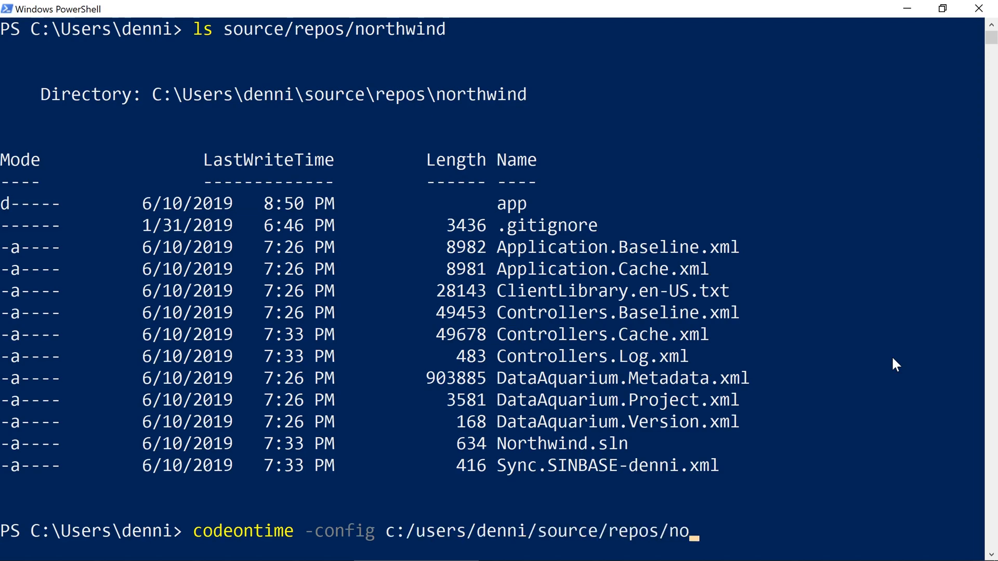
key("Return")
type("codeon")
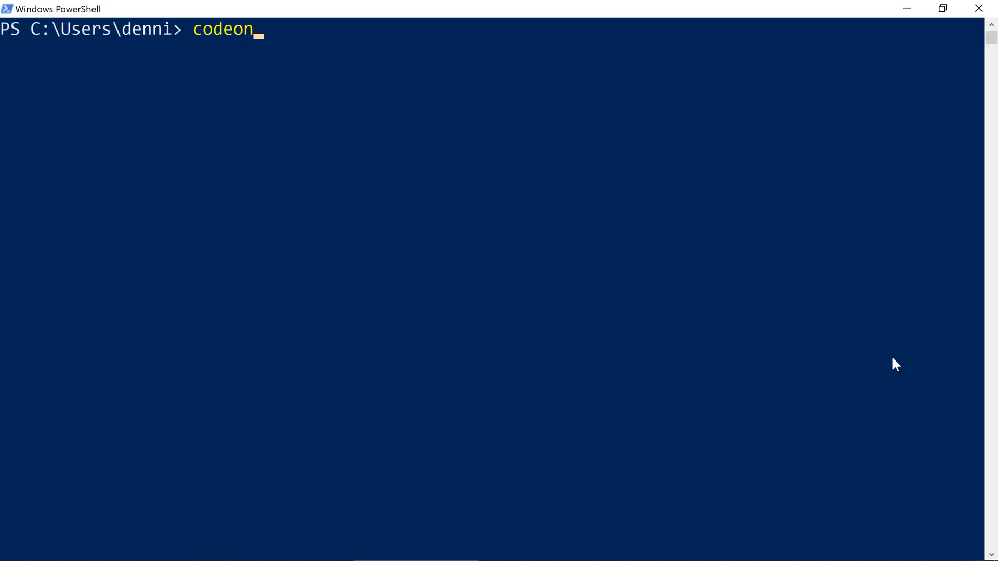
Compose codeontime -config C:/apps/myapp1 with a -DbConnection string for the northwind catalog using Integrated Security.
type("time -config C:")
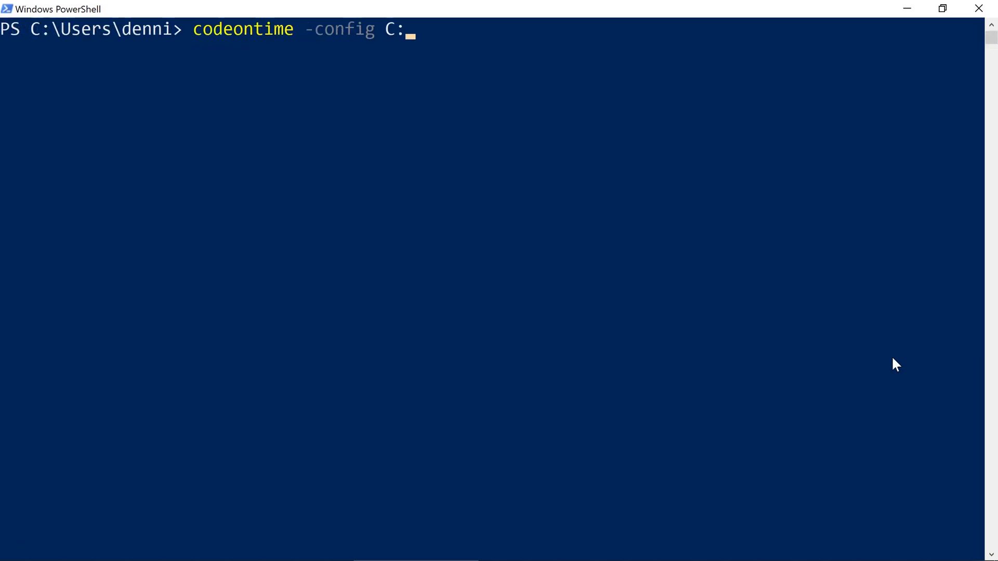
type("/apps/myapp1")
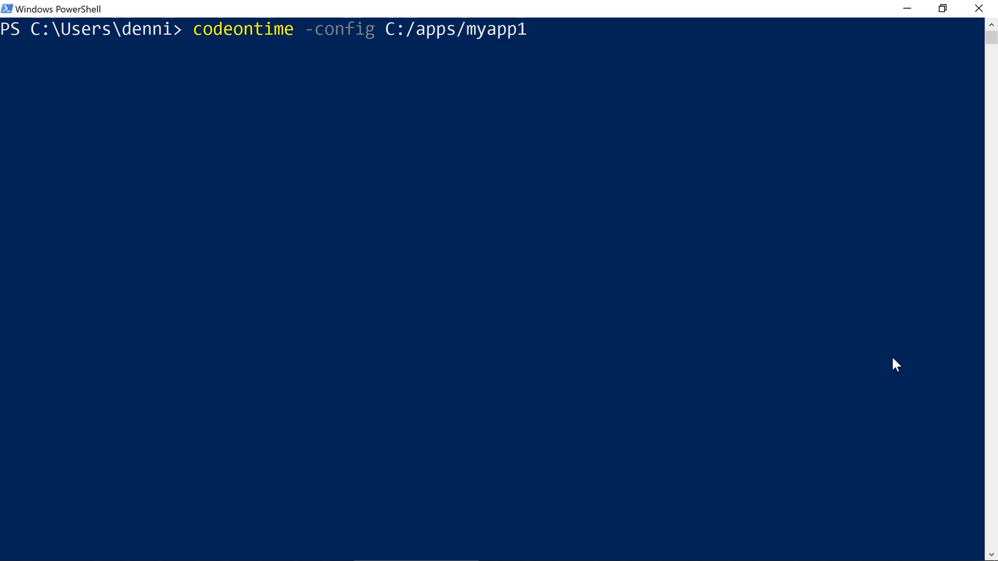
type("-DbConnection \"")
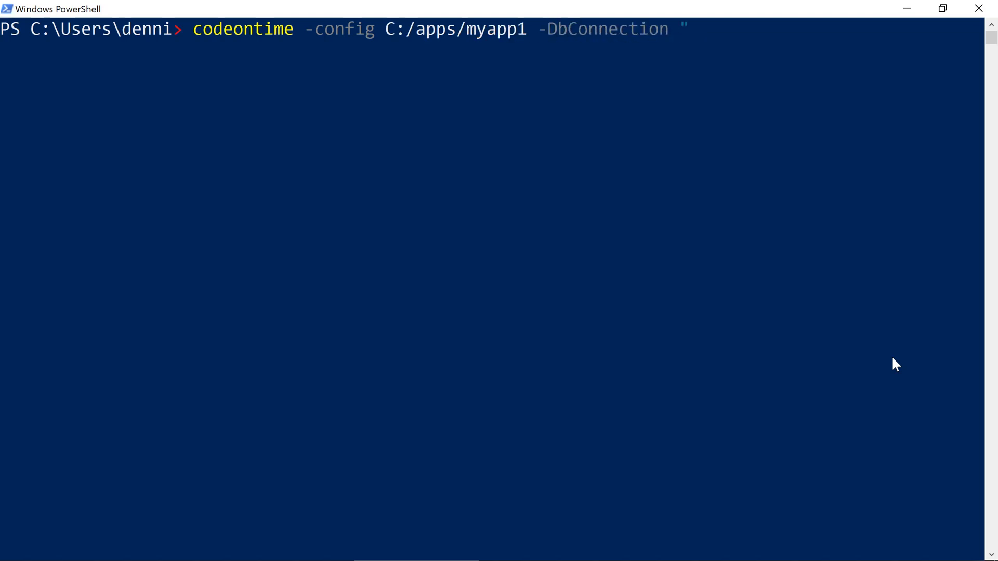
type("Data Source=")
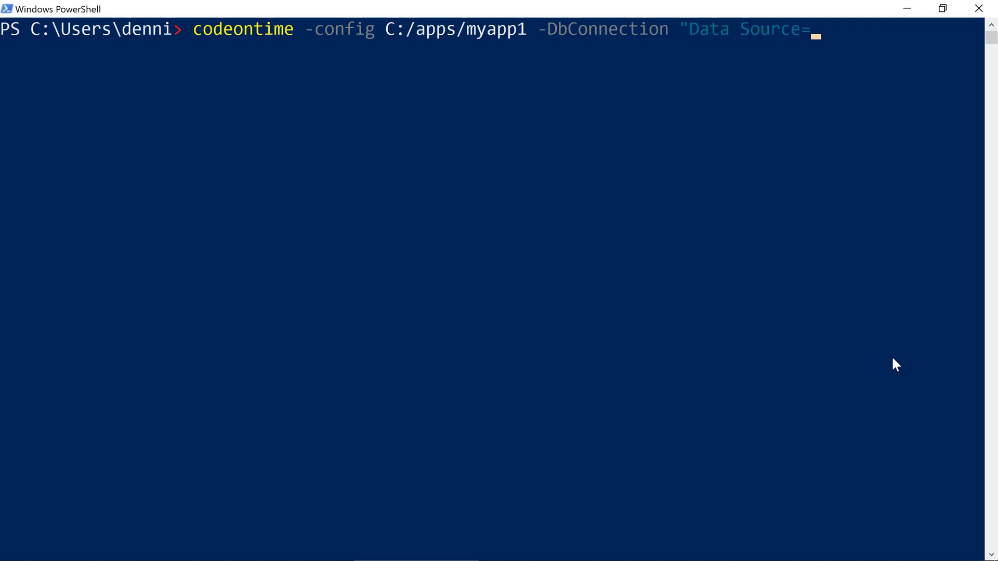
type(";Initial Catal")
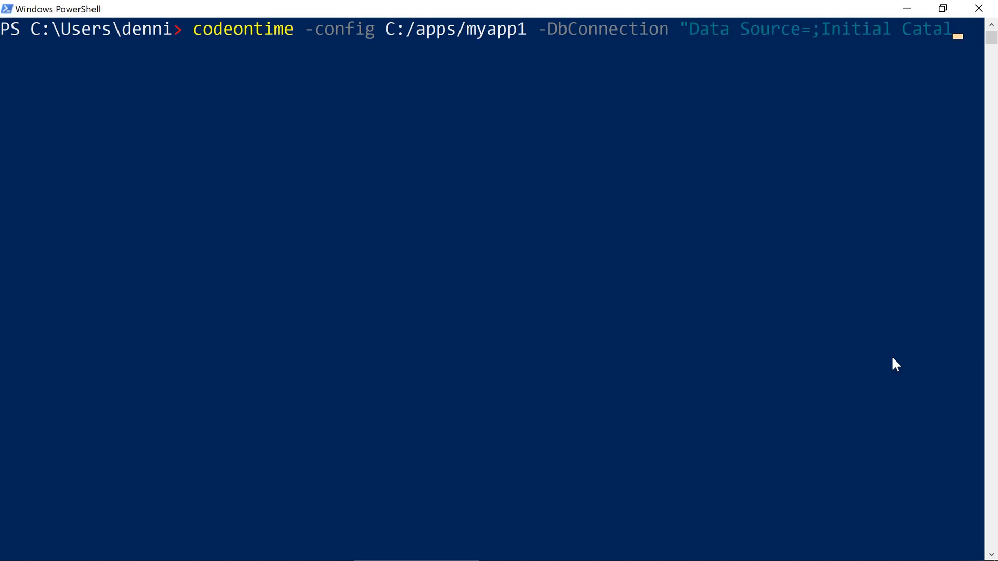
type("=northwind;")
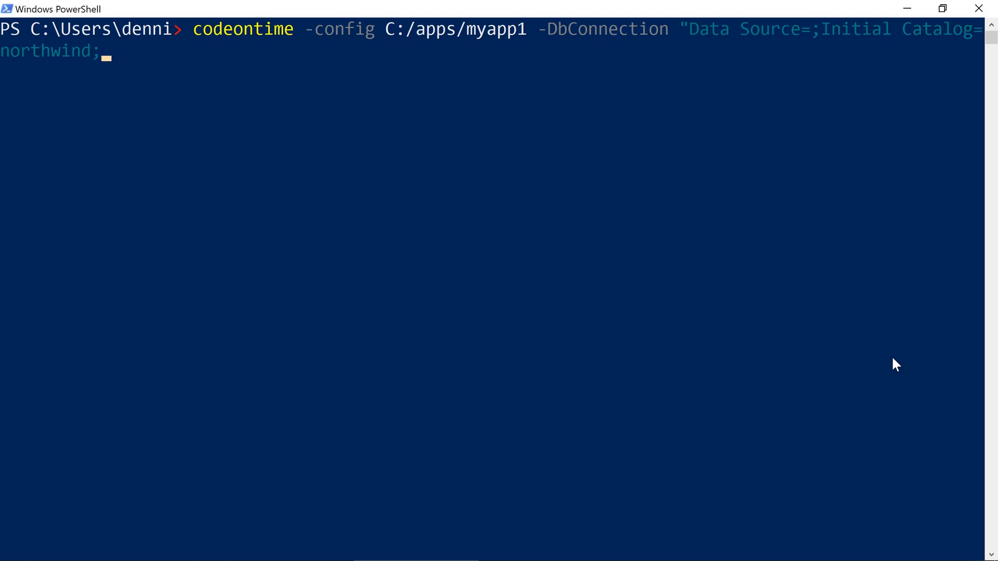
type("Integrated Security")
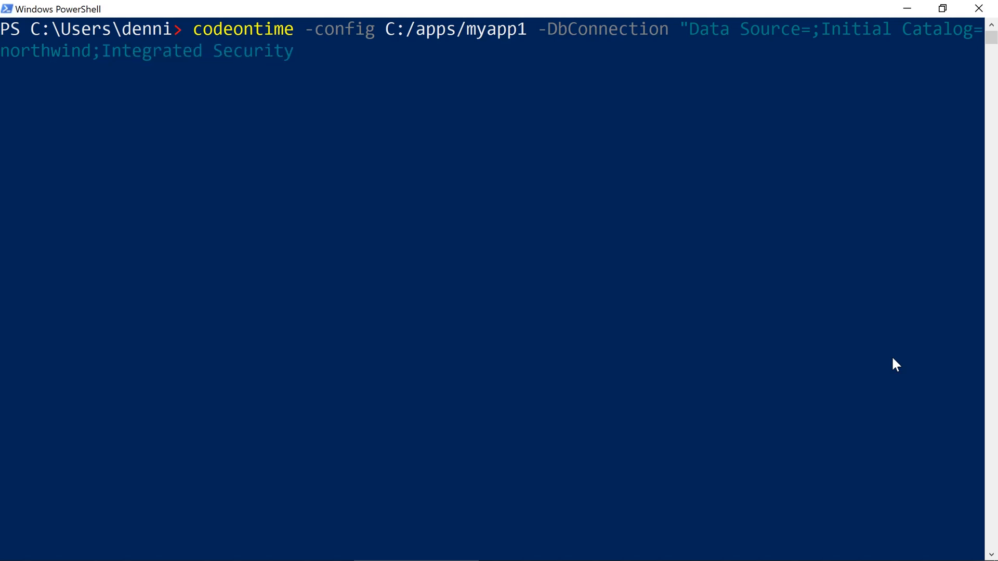
type("=true;\"")
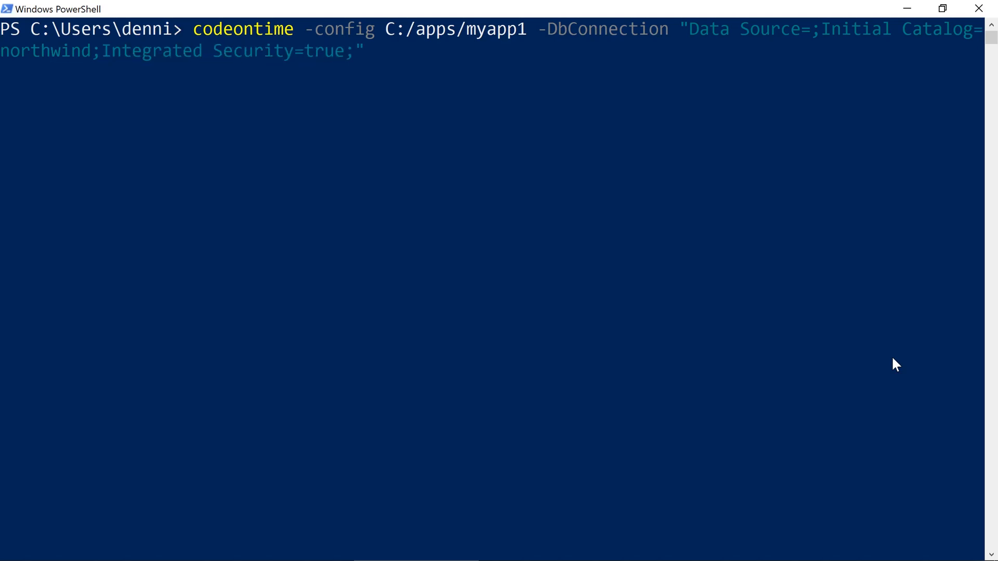
Add -Language VisualBasic, -Namespace MyApp1 and -DbMembership, then apply the myapp1 configuration.
type("-Language V")
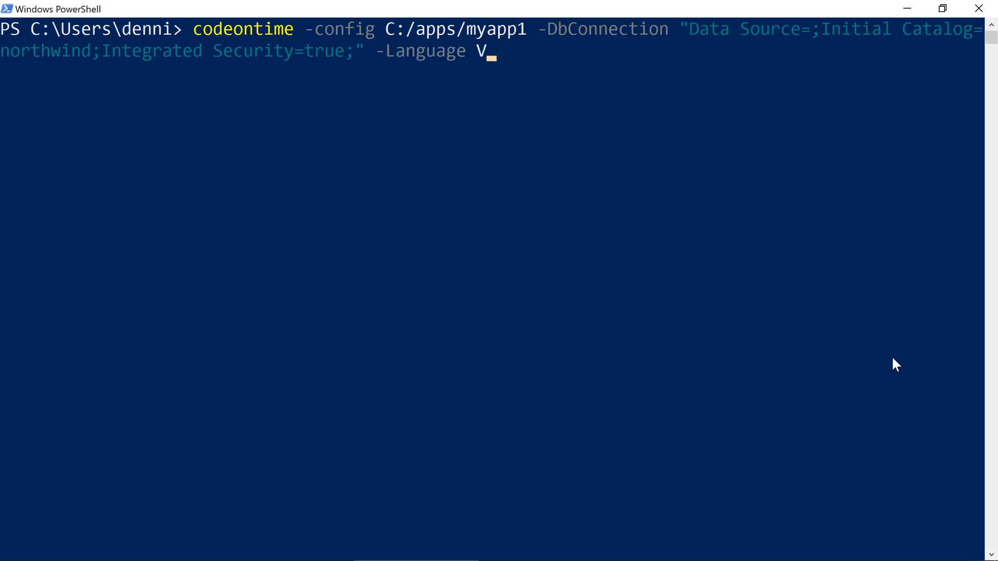
type("isualBasic")
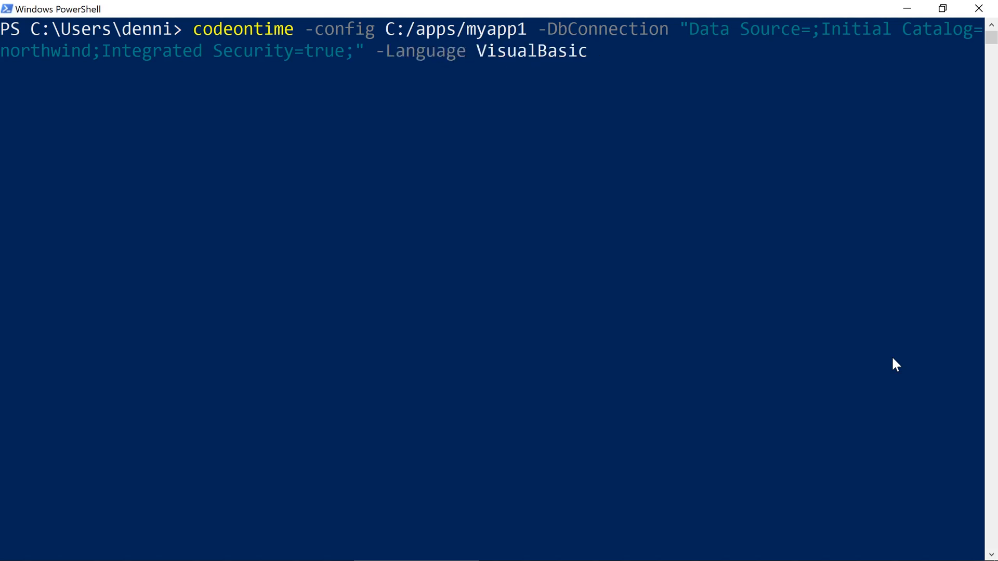
type("-Namespace")
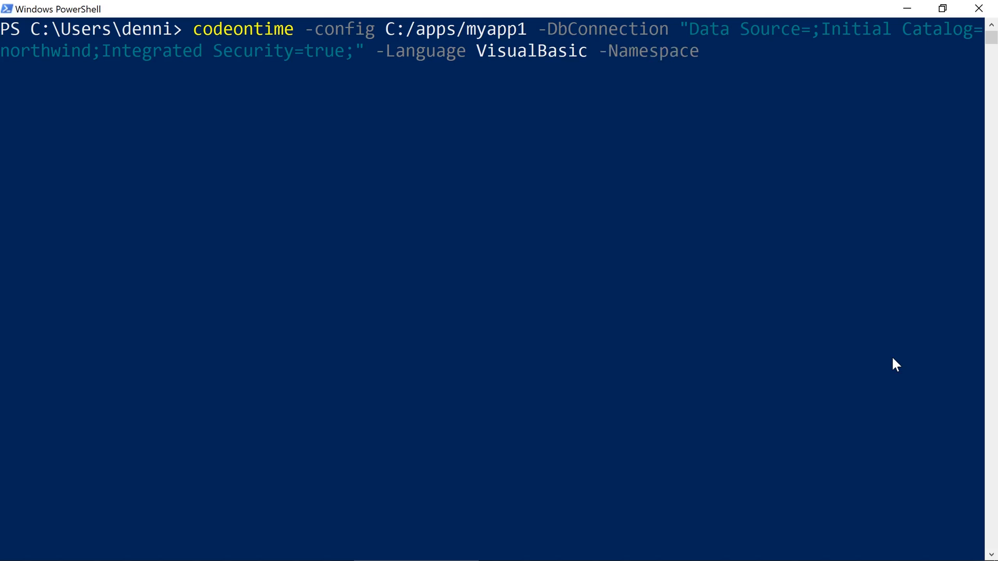
type("MyApp1")
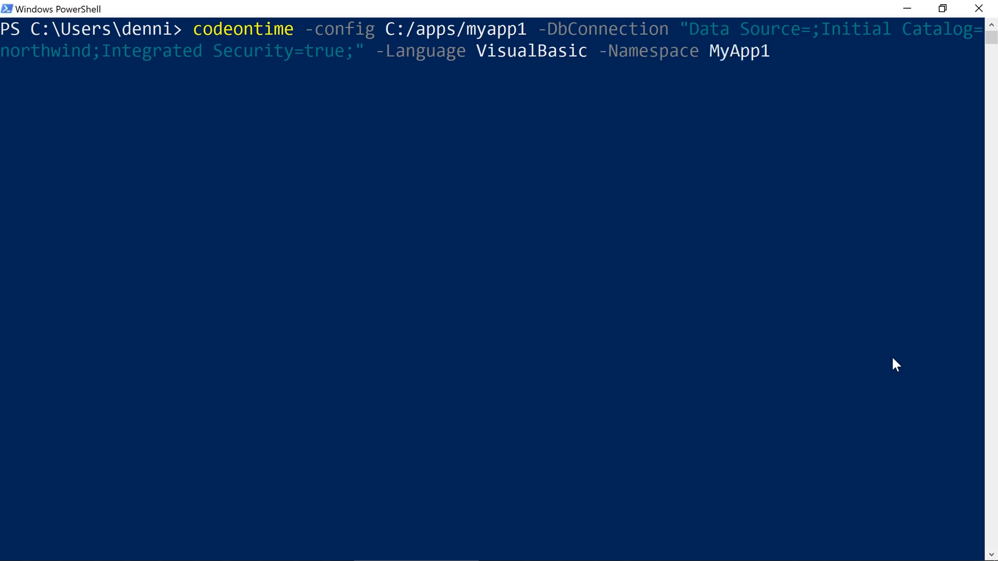
type("-DbMembership")
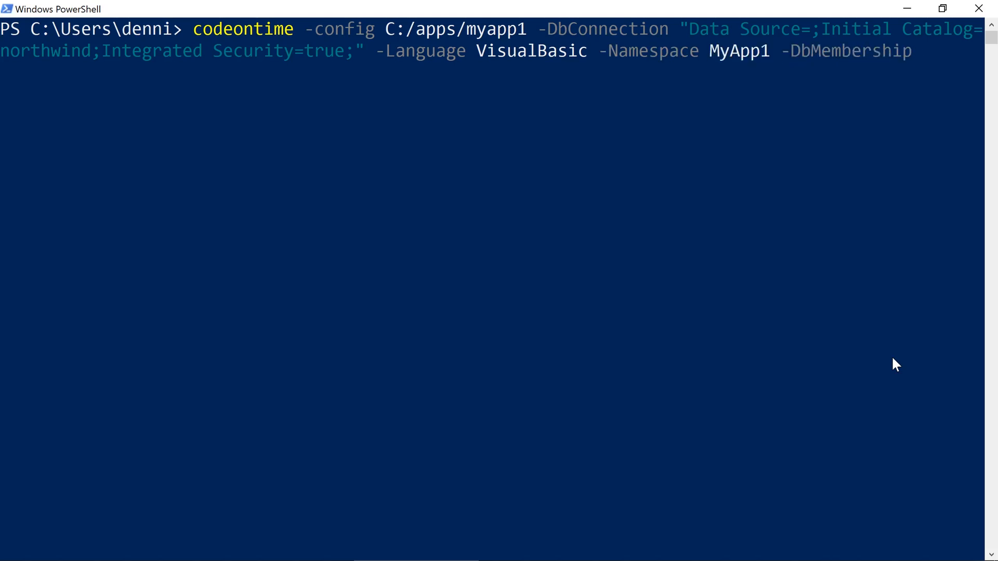
key("Return")
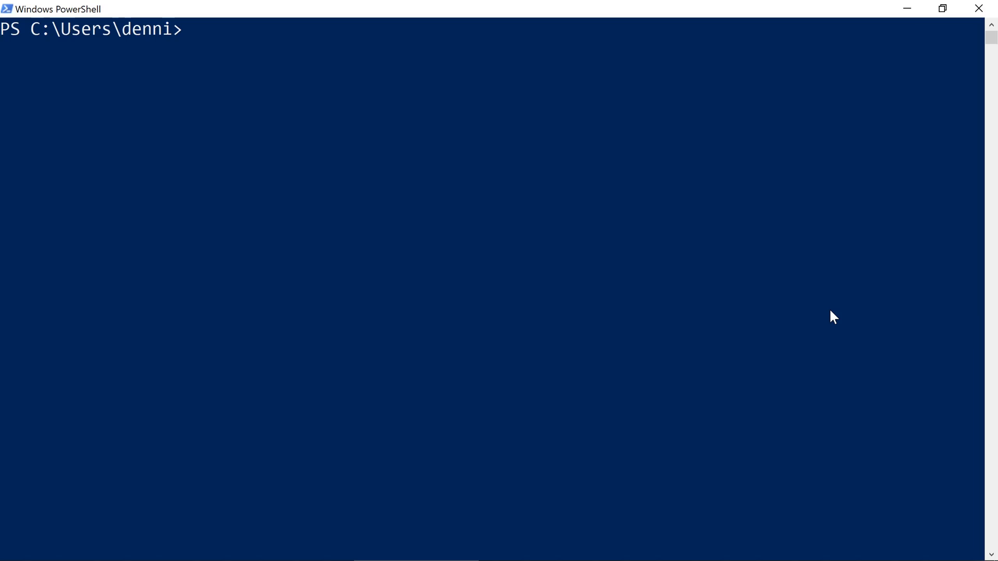
type("c")
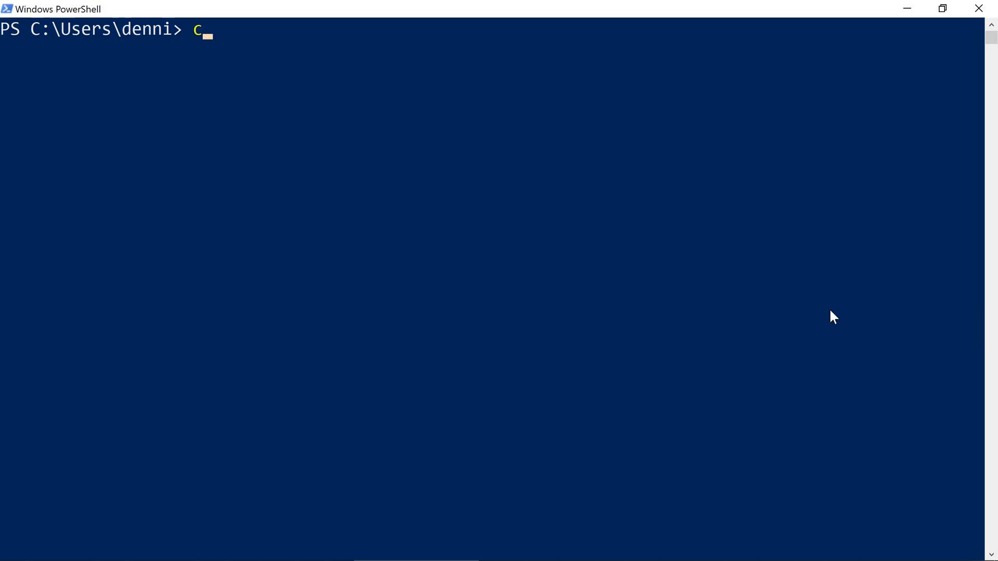
type("ode C:/apps/my")
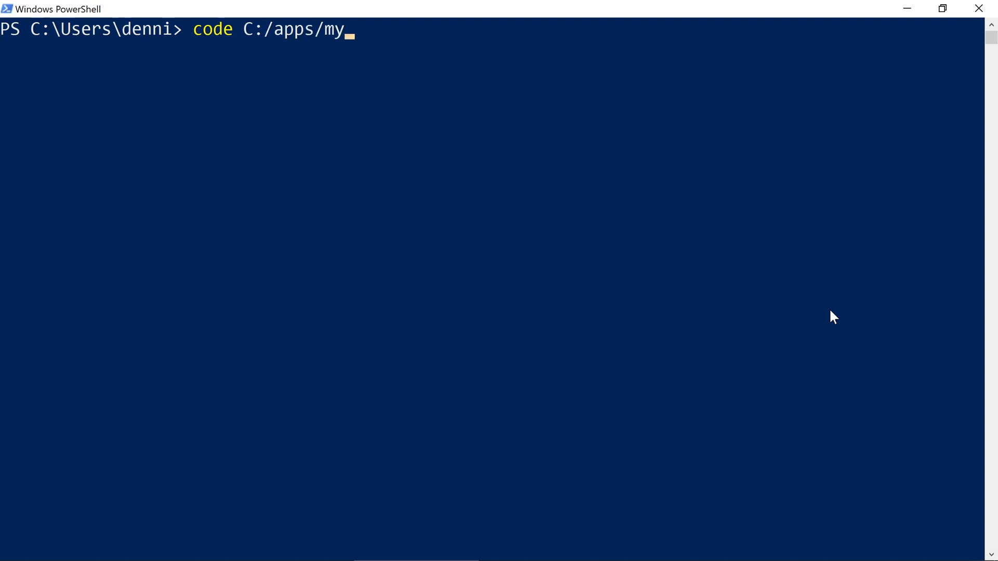
type("app1/Da")
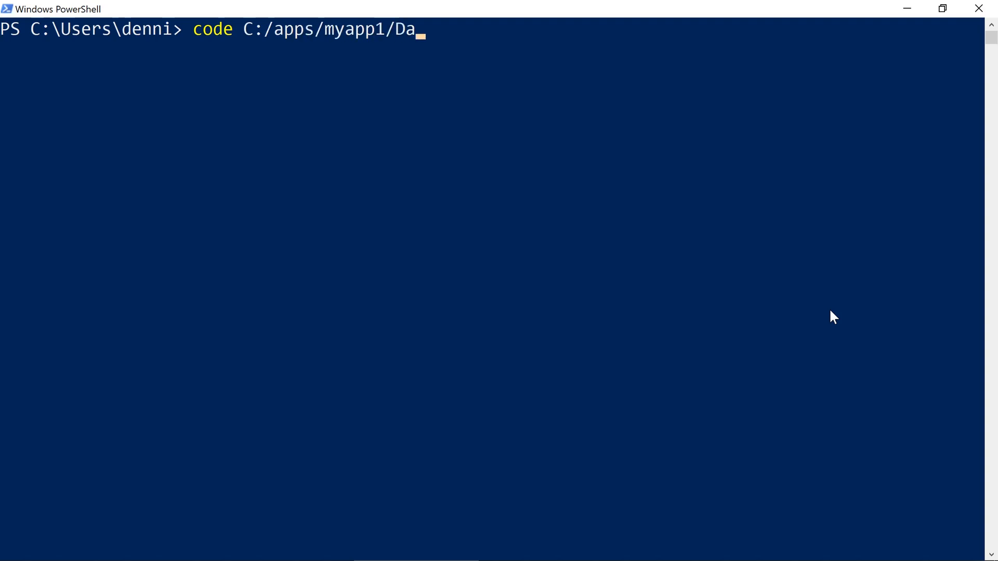
key("Return")
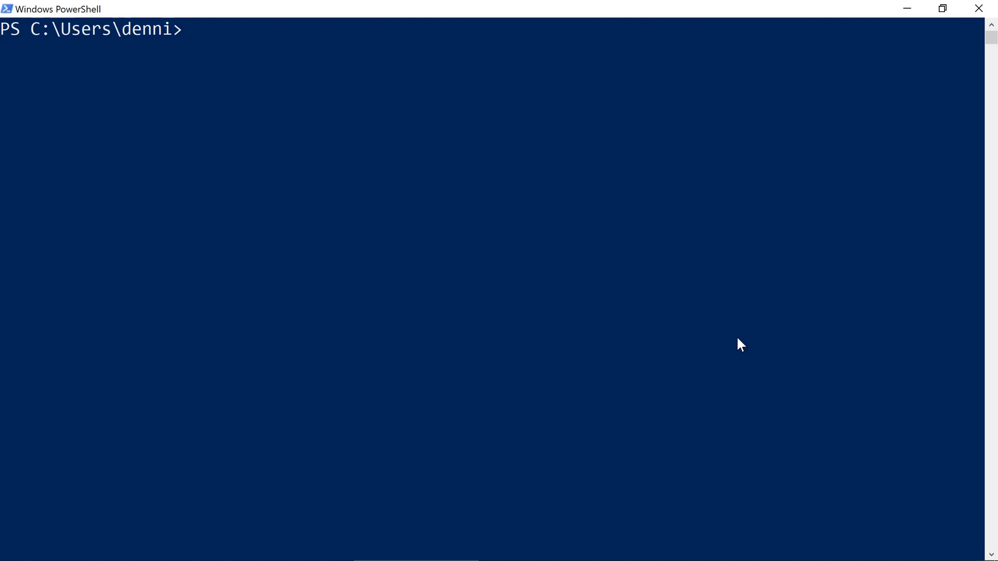
Configure C:/apps/myapp1 with -Run and -Theme Berry via codeontime -config.
type("codeonti")
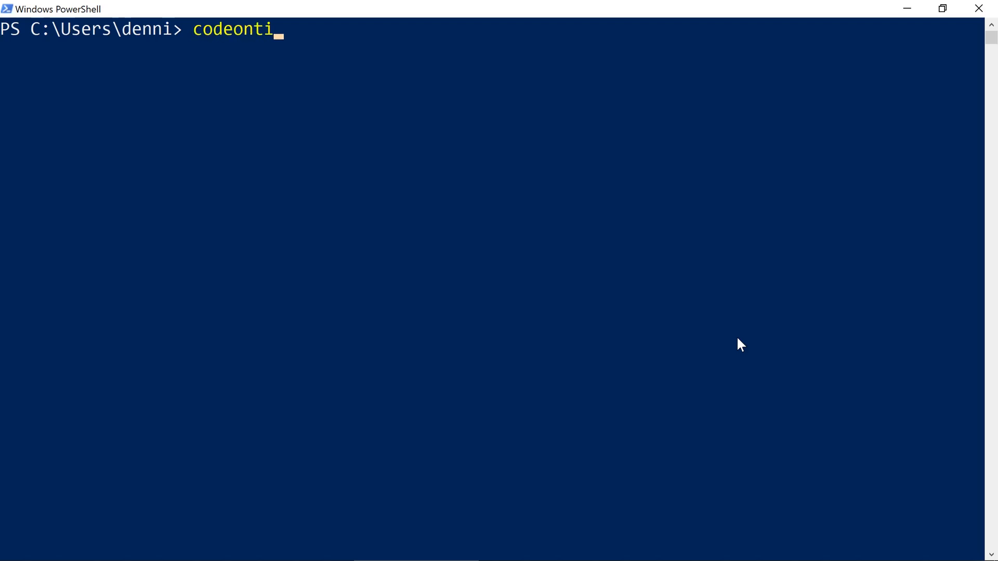
type("me -config")
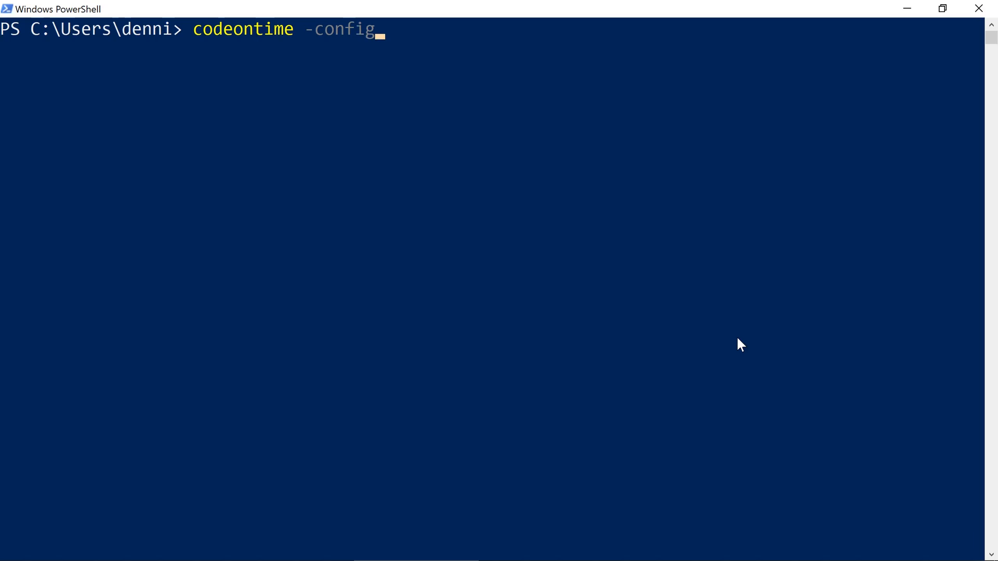
type("C:/apps/")
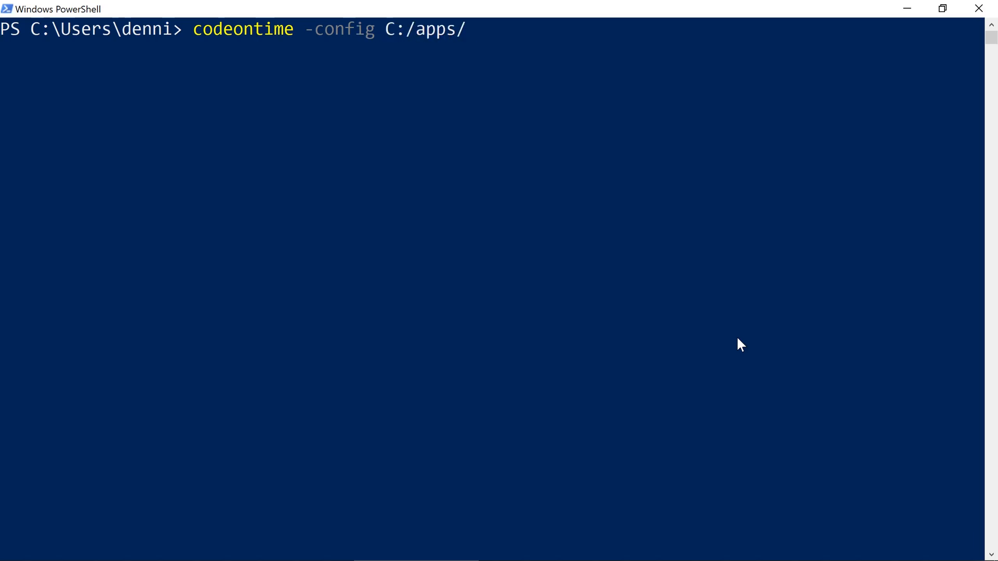
type("myapp1")
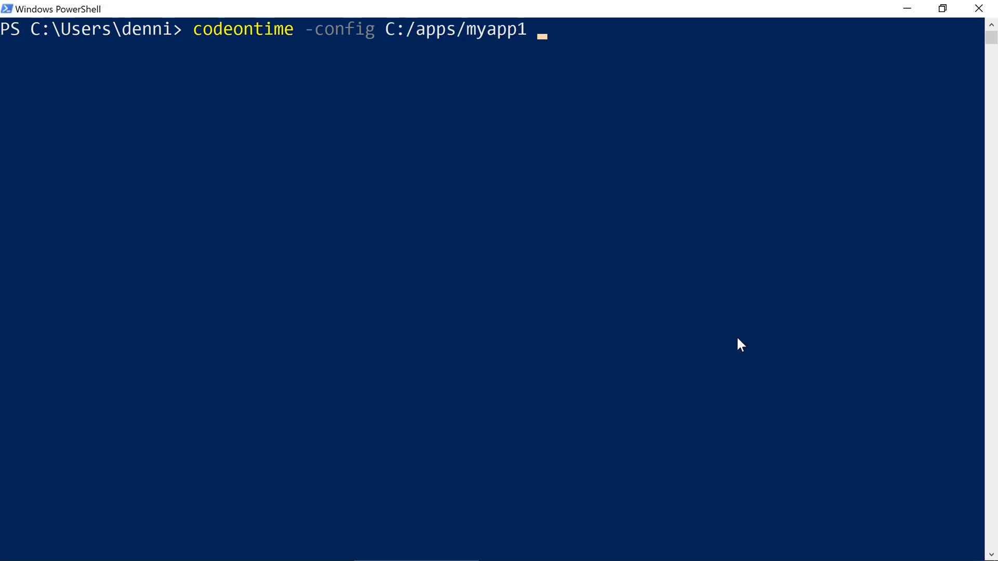
type("-Run")
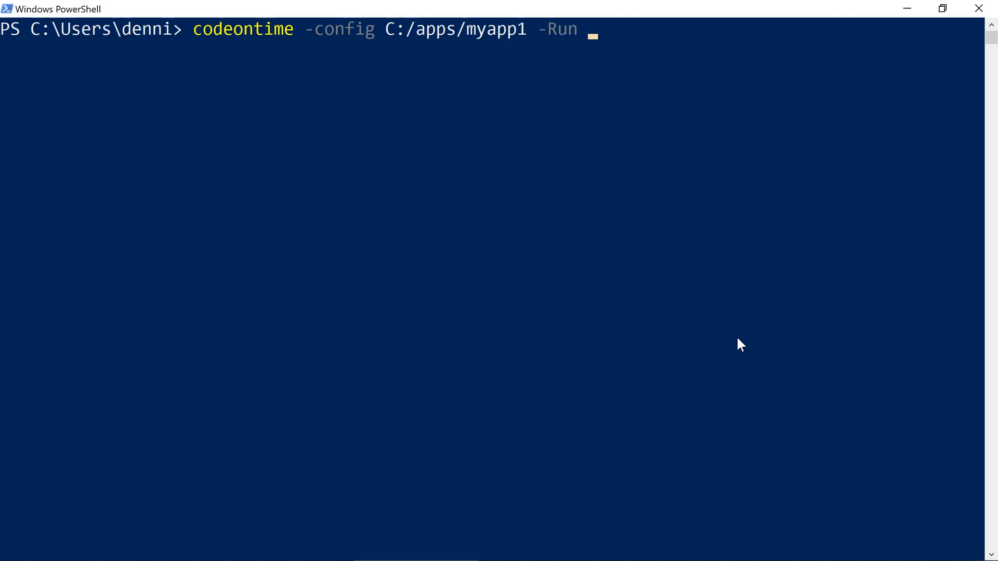
type("-Theme Berry")
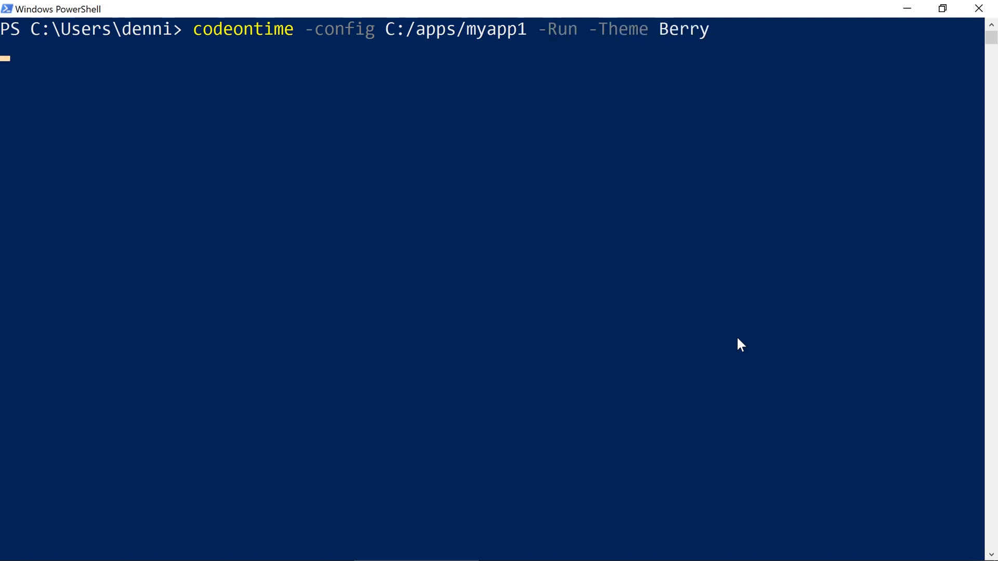
key("Return")
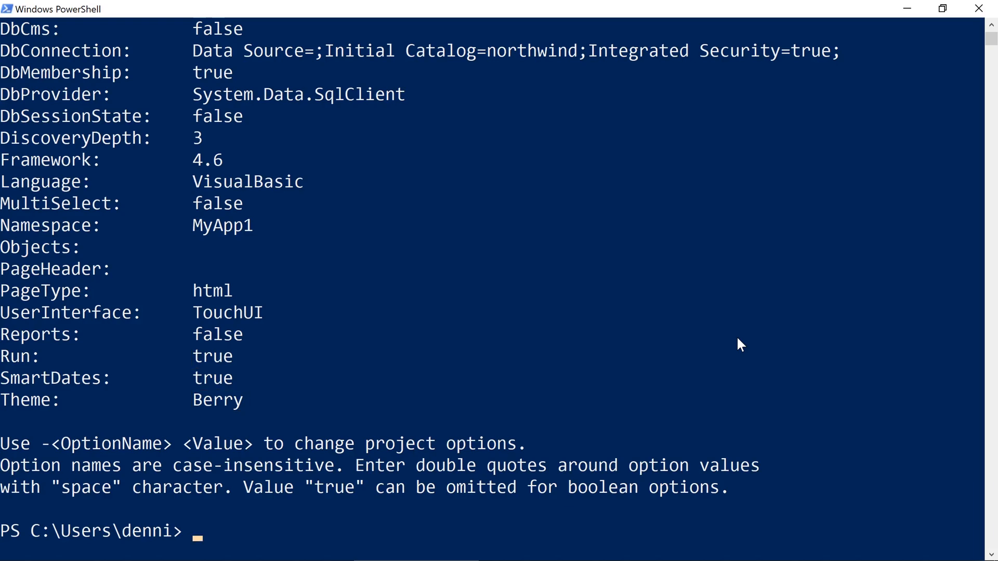
Open C:\apps\myapp1\DataAquarium.Project.xml in the code editor.
type("code C:\\apps\\myapp1\\DataAquarium.Project.xml")
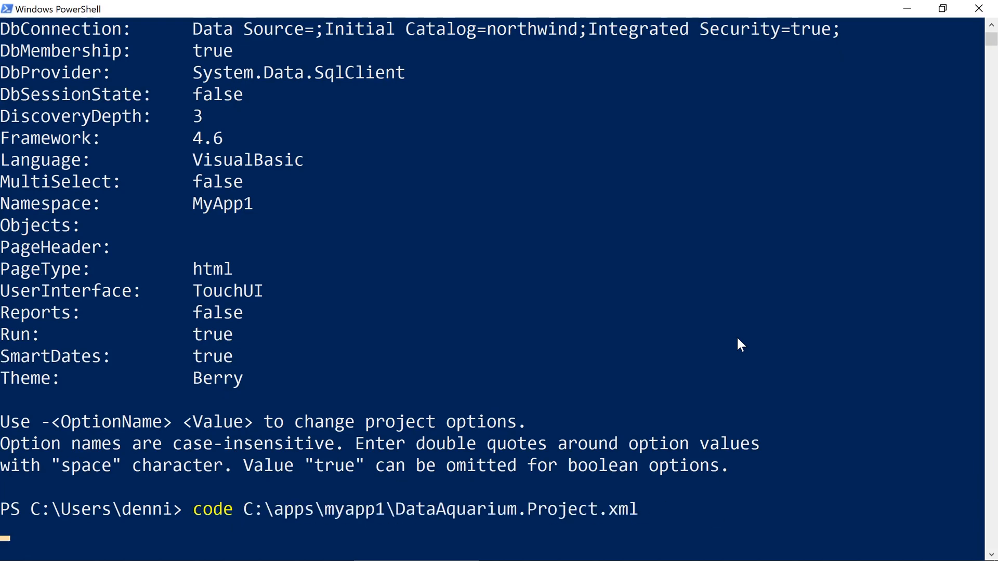
key("Return")
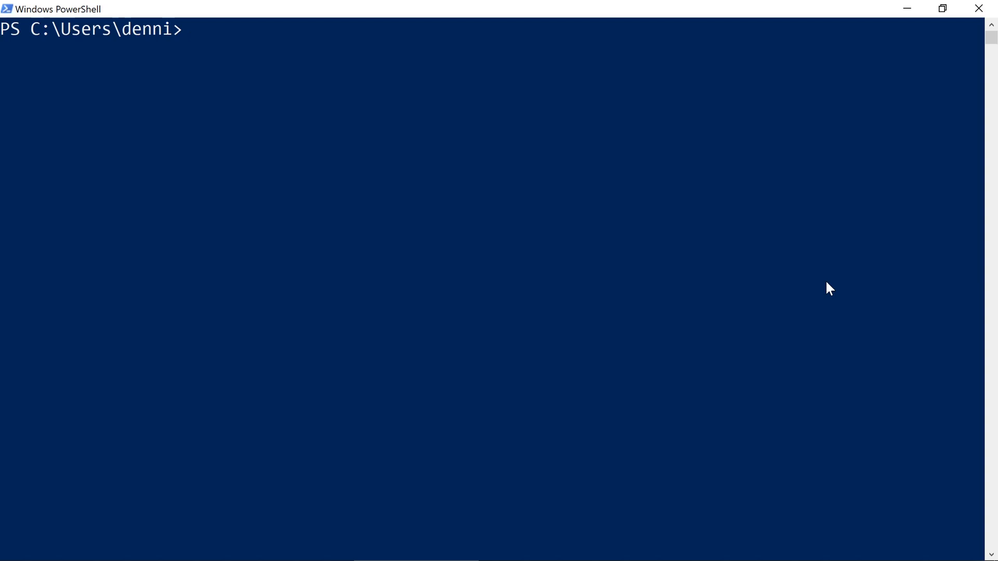
Run codeontime -generate C:/apps/myapp1 and follow the build log as models are built for the Northwind tables and views.
type("codeontime -")
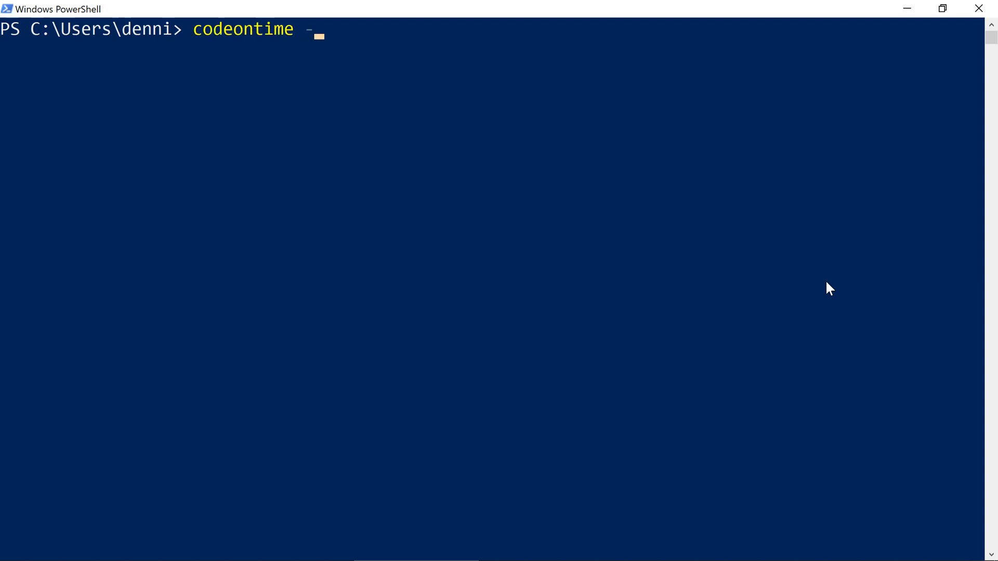
type("generate C:")
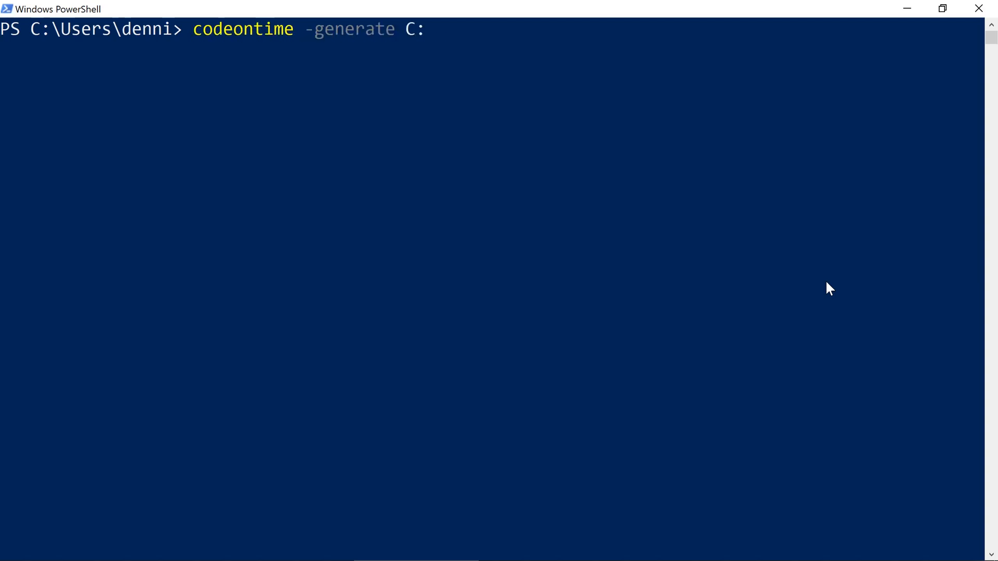
type("/apps/myapp1")
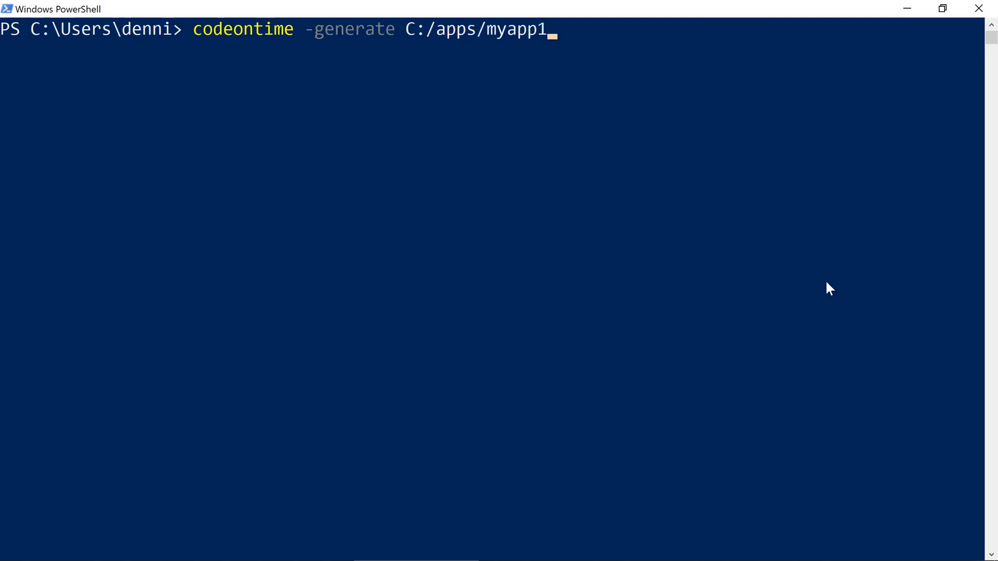
key("Return")
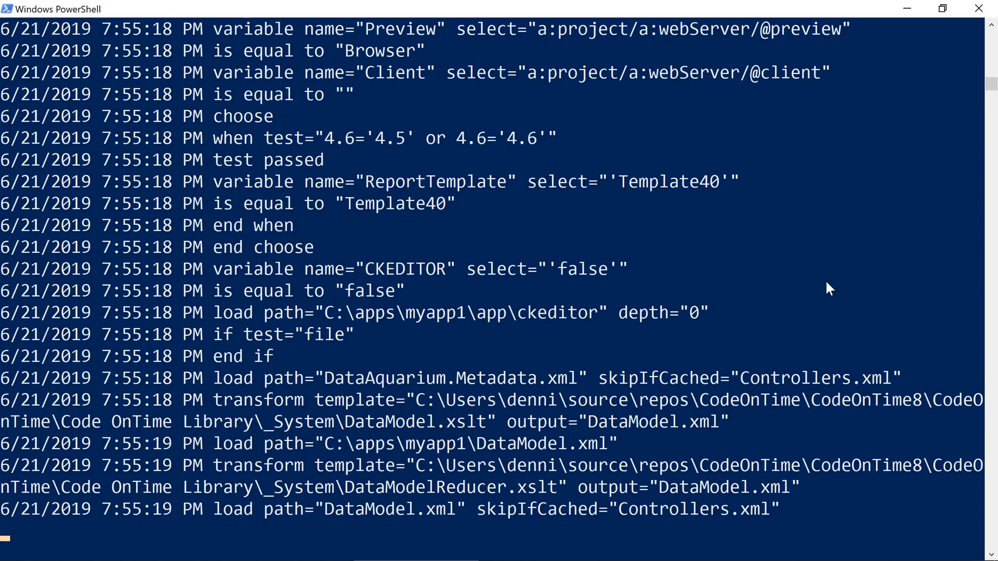
scroll("down", 3)
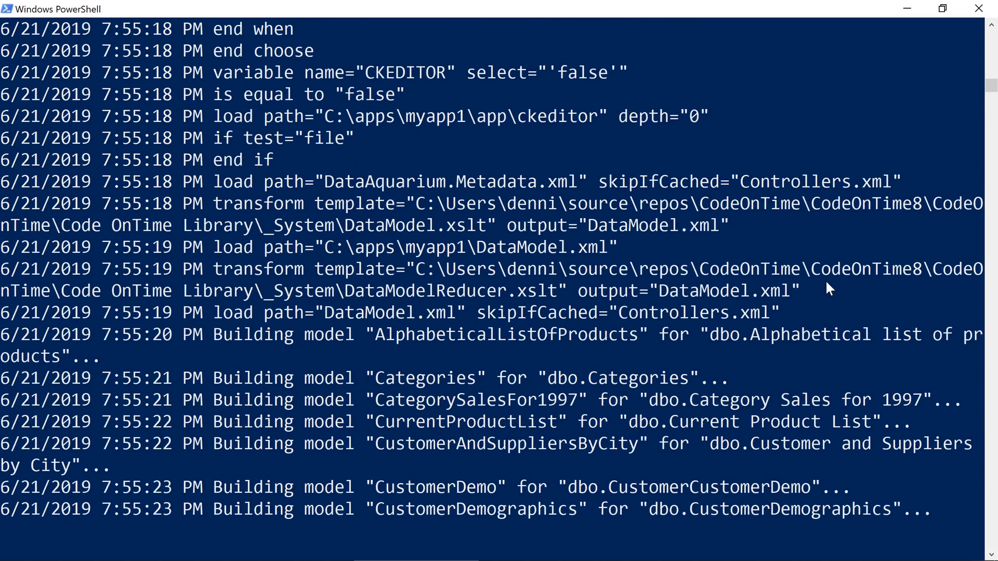
scroll("down", 3)
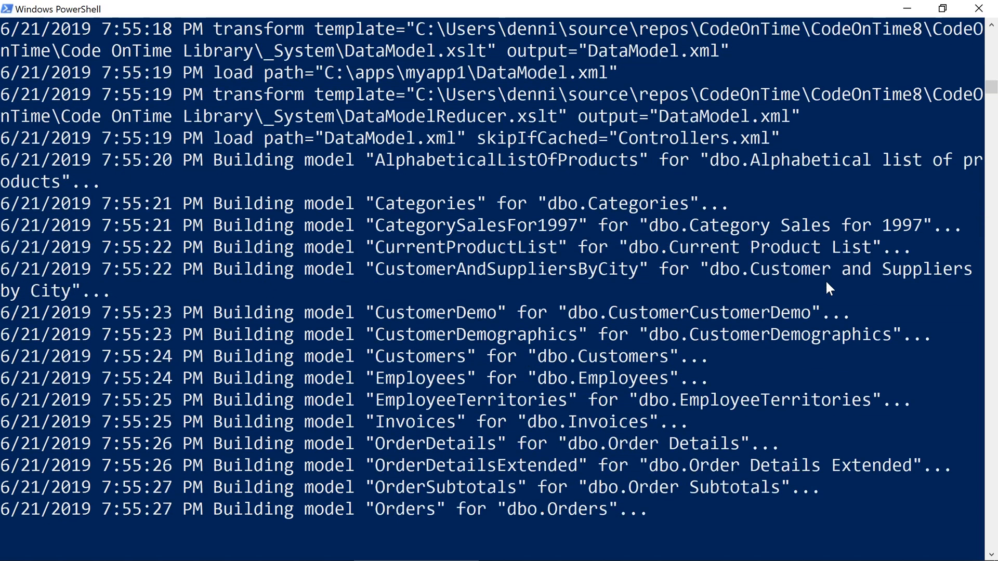
scroll("down", 3)
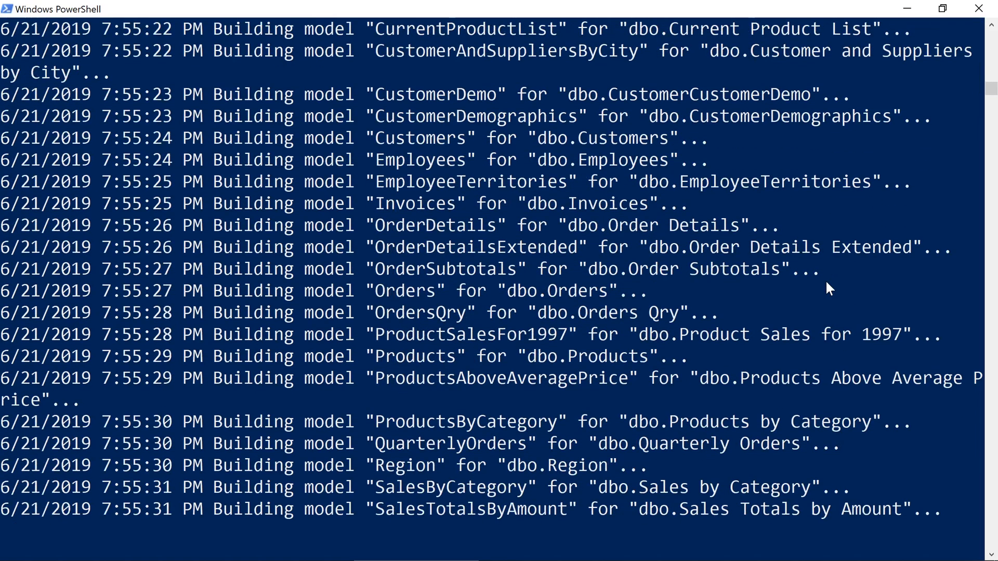
scroll("down", 3)
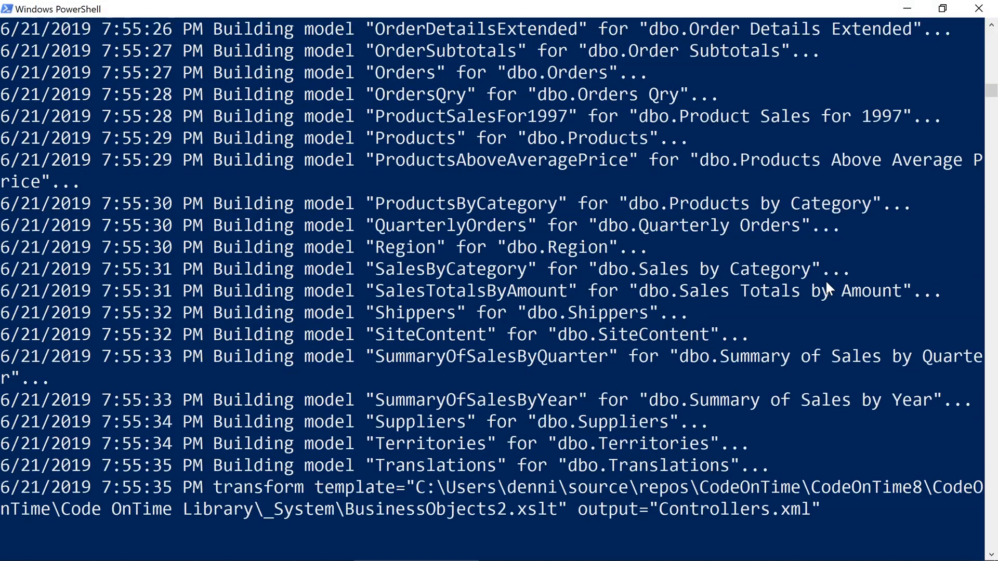
scroll("down", 3)
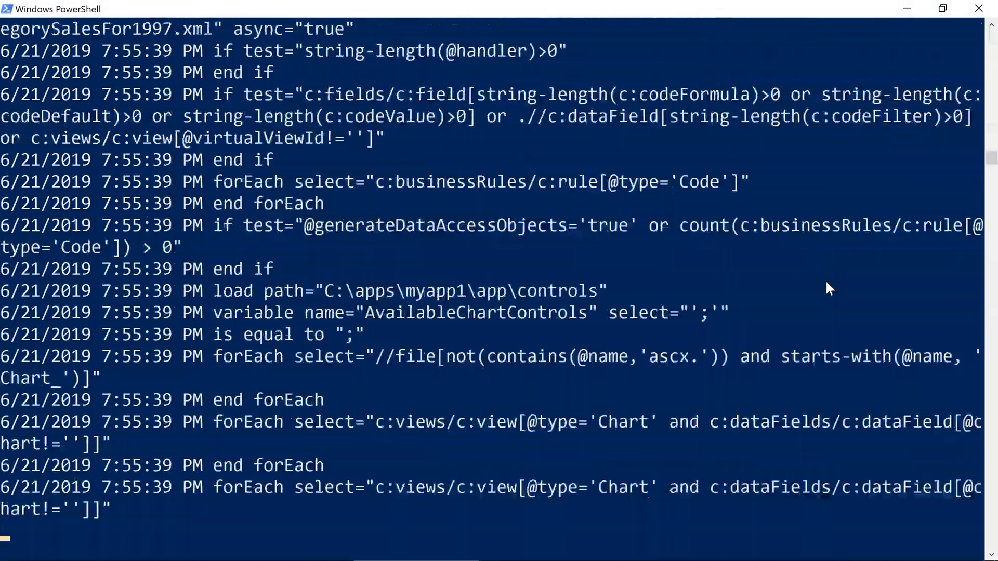
scroll("down", 3)
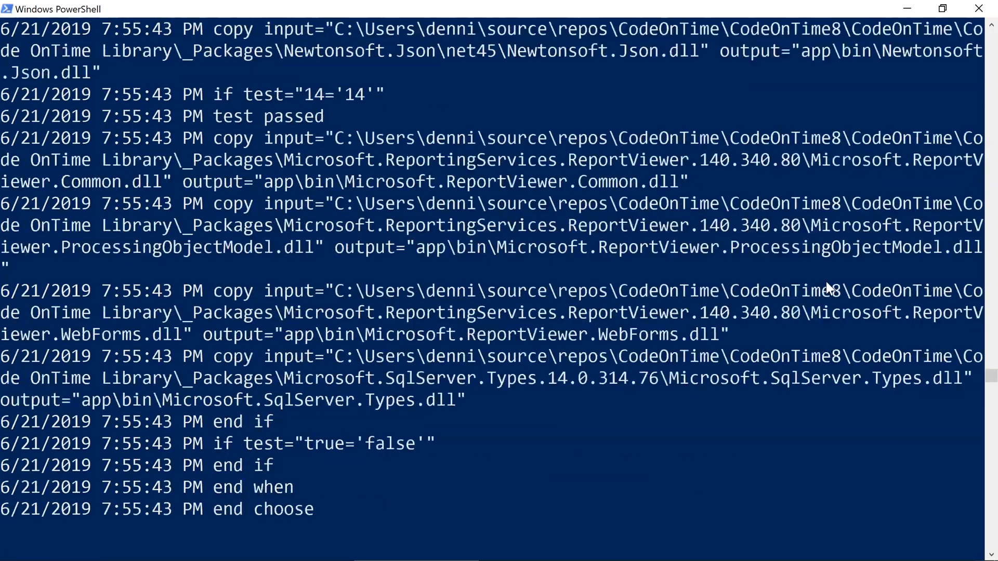
scroll("down", 3)
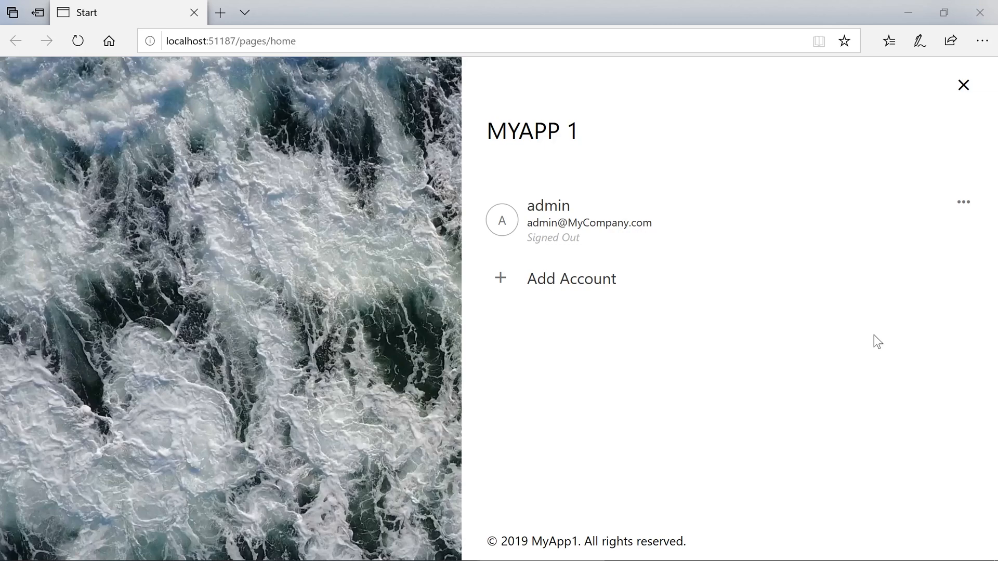
Sign in to MYAPP 1 with the admin account and browse its page list from the More menu.
left_click(548, 220)
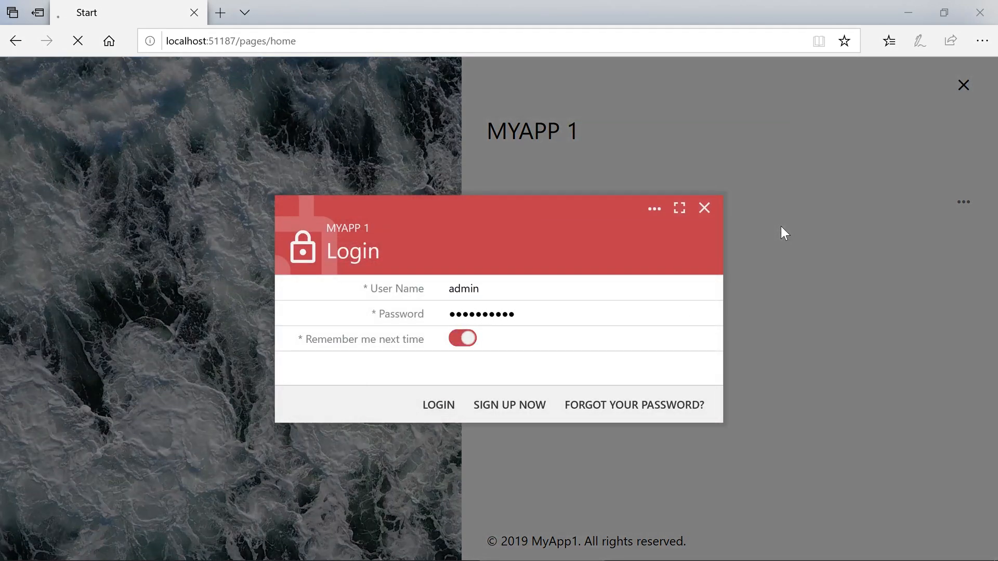
left_click(438, 405)
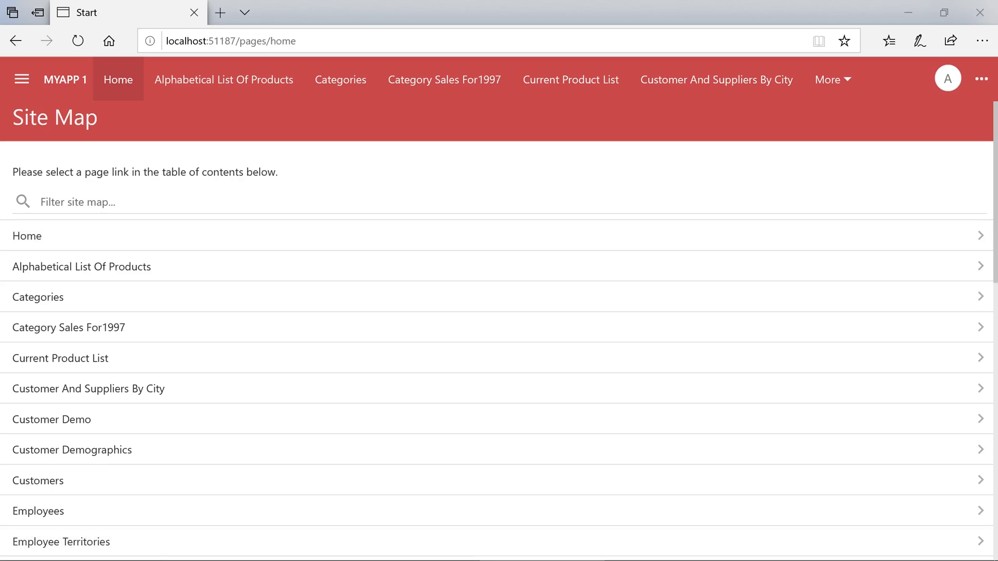
left_click(828, 80)
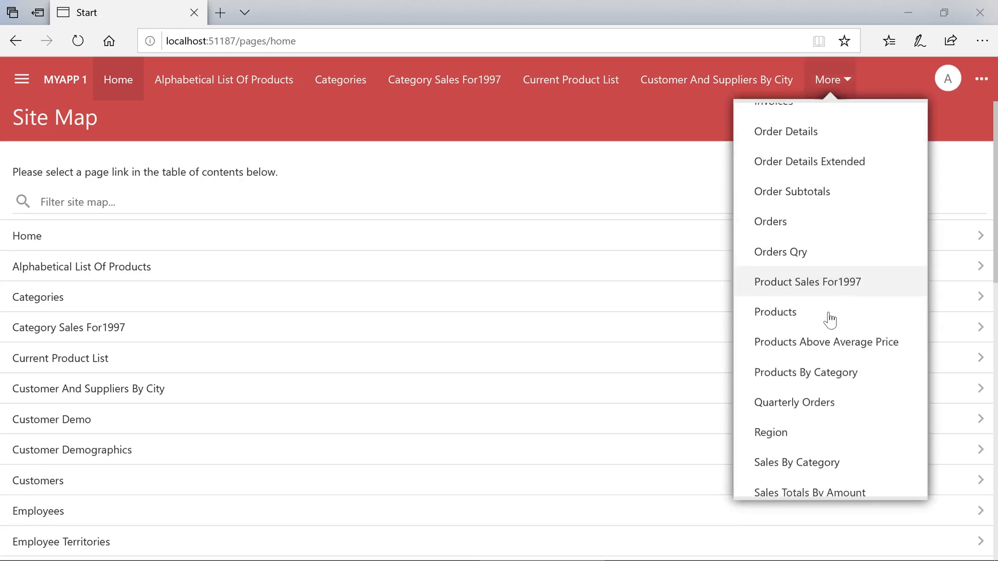
scroll("down", 3)
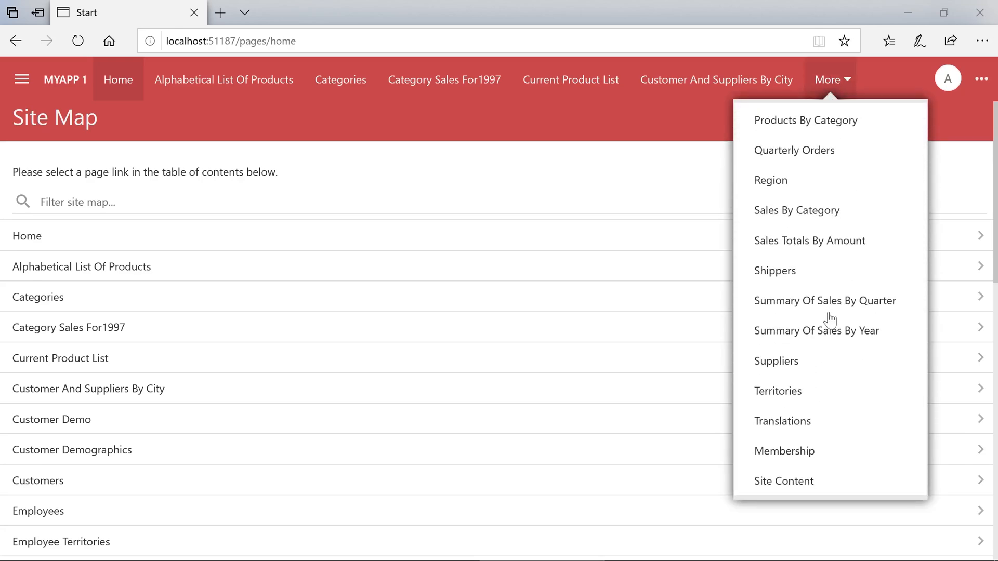
left_click(776, 361)
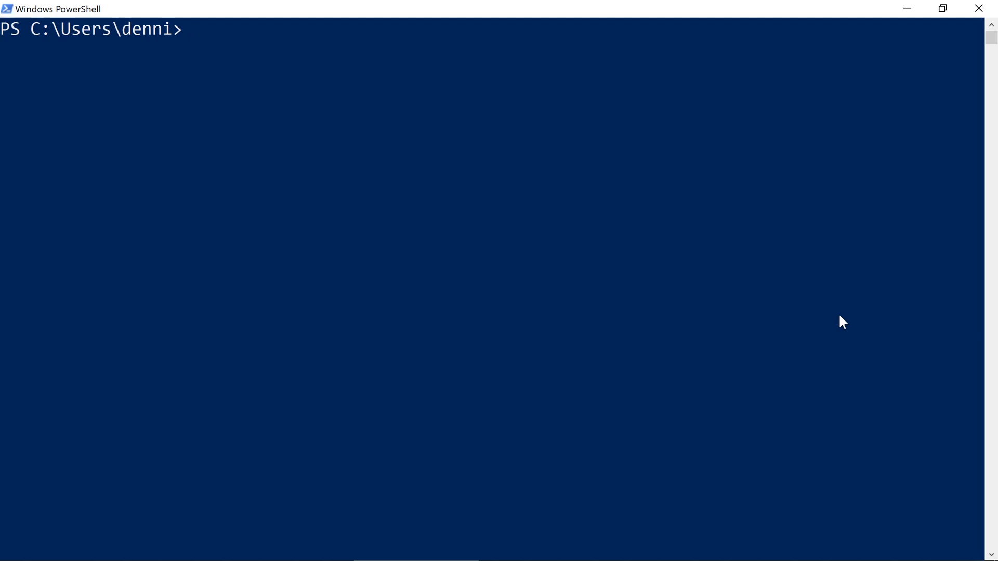
Run codeontime -refresh on C:/apps/ to rebuild the Northwind data models, following the log.
type("codeontime")
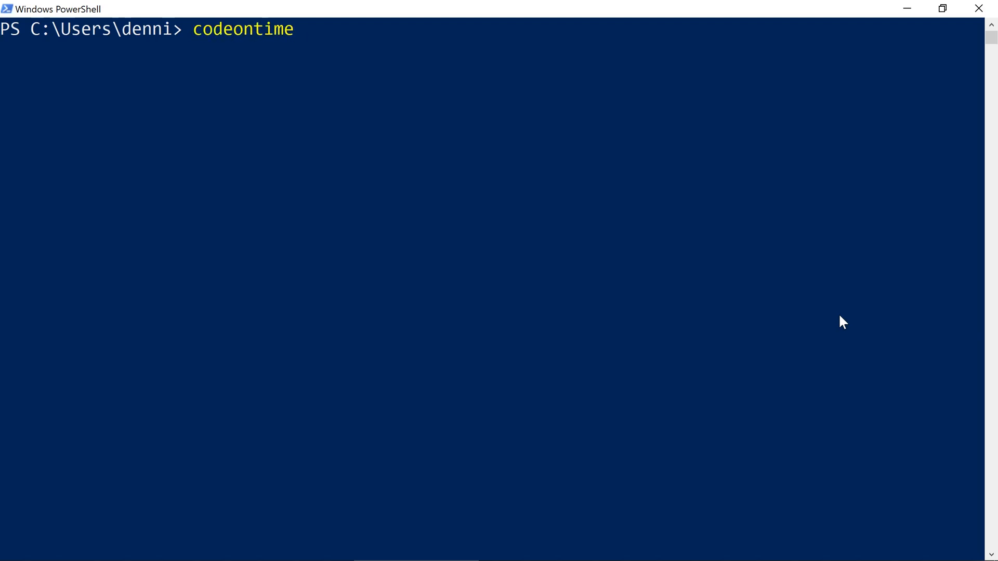
type("-refresh C")
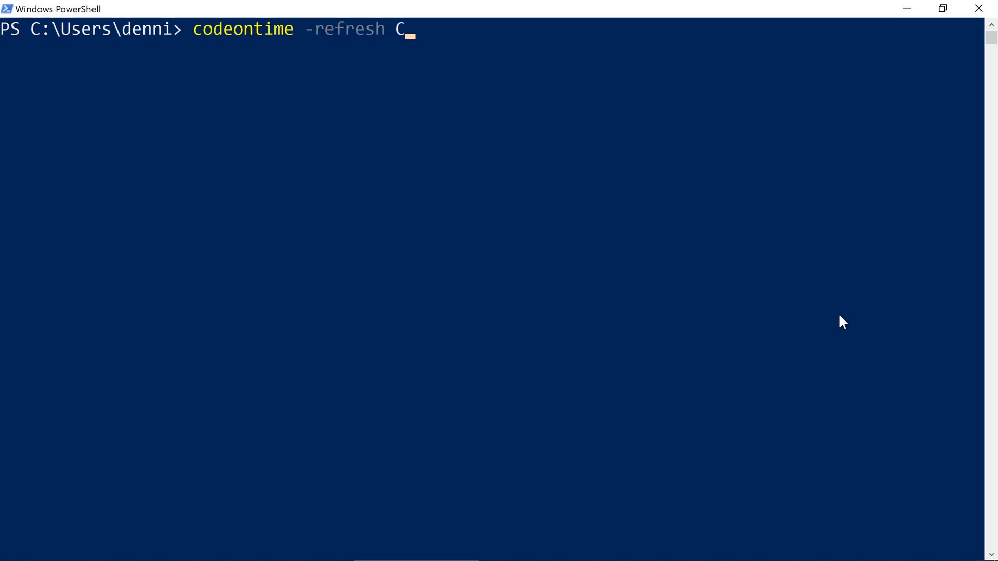
type(":/apps/")
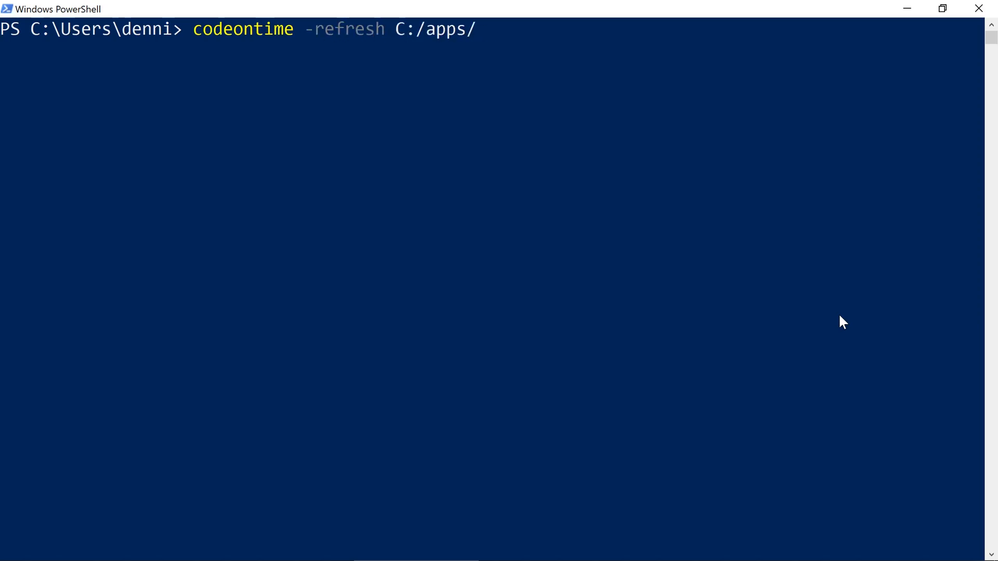
key("Return")
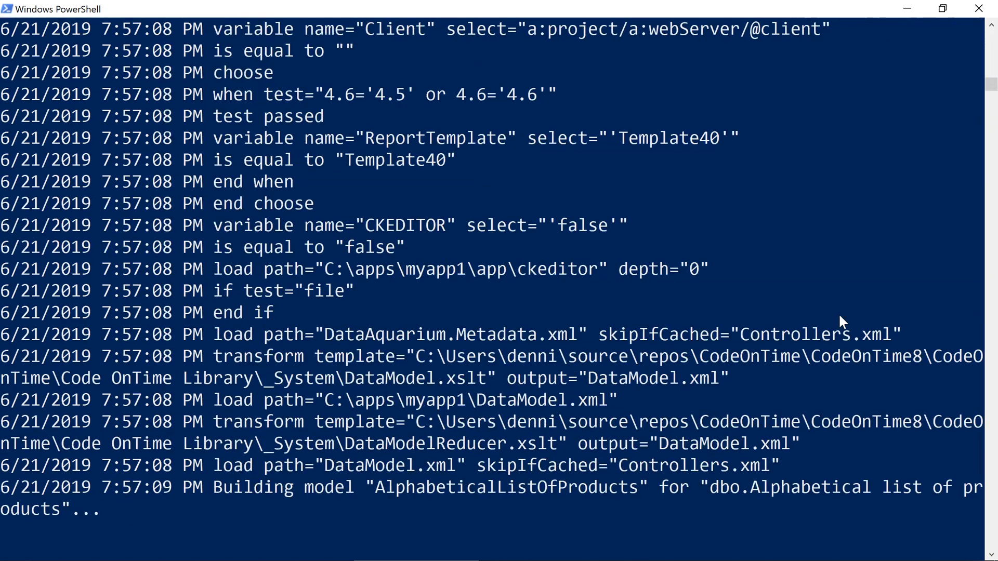
scroll("down", 3)
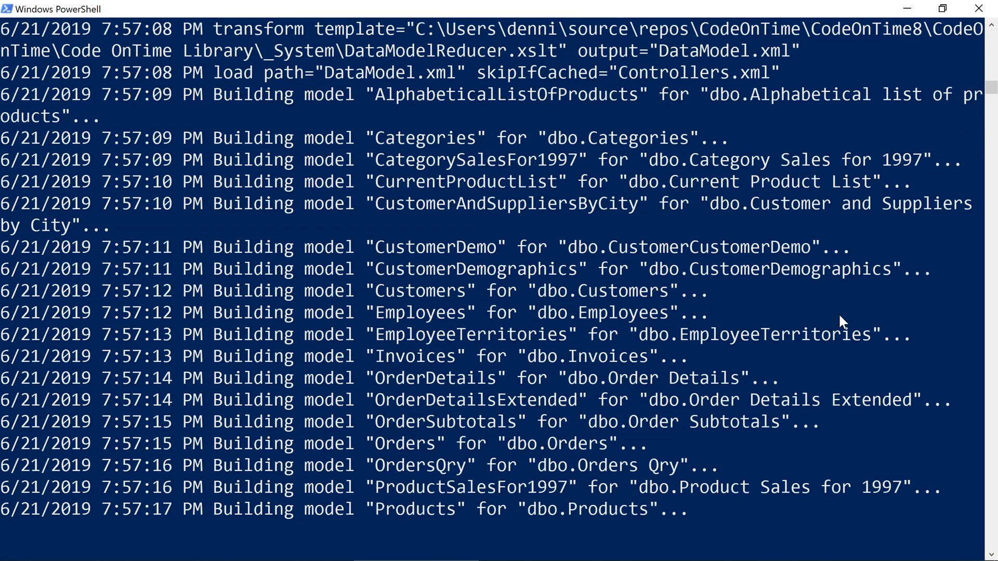
scroll("down", 3)
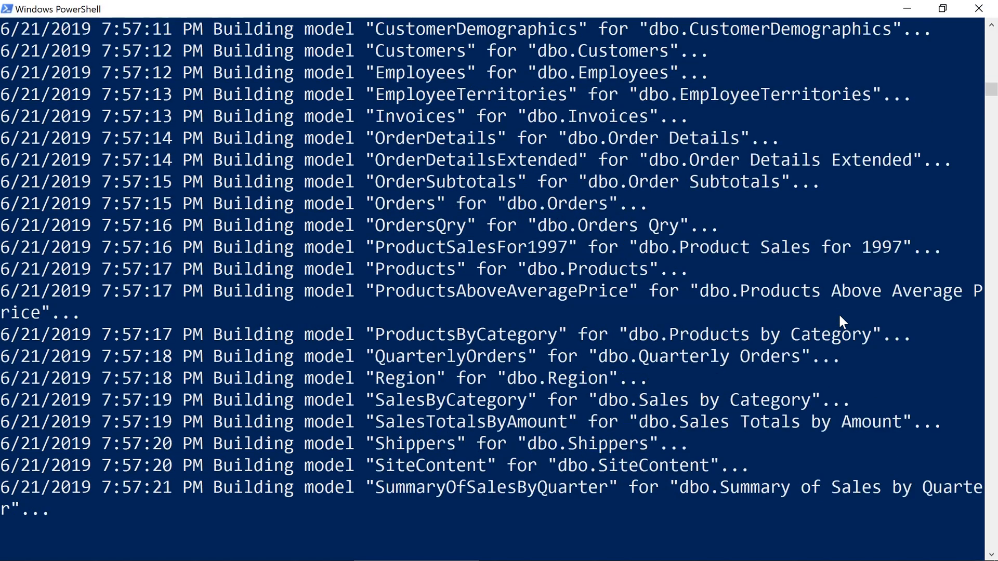
scroll("down", 3)
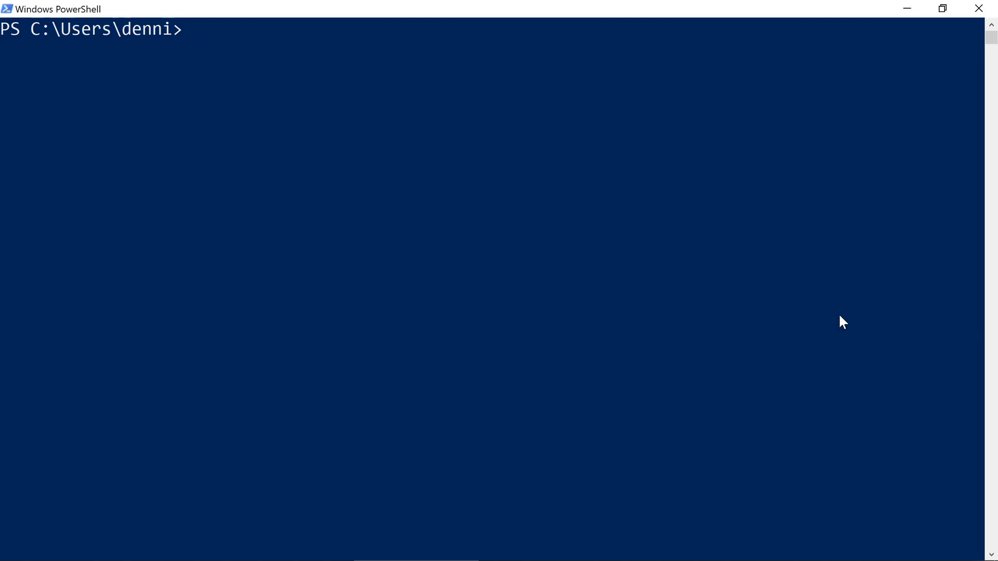
type("code")
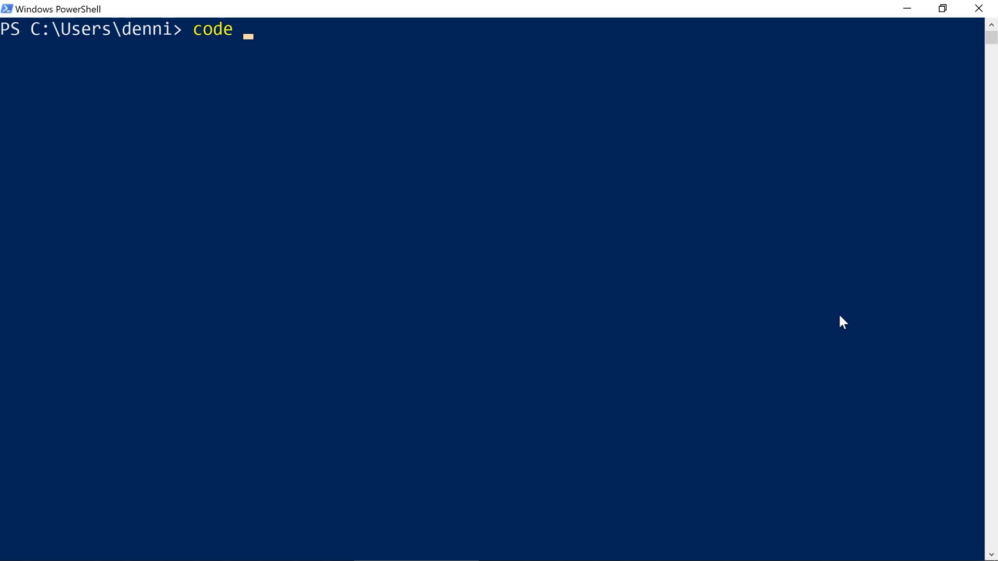
type(".\\add-products-dataview.py")
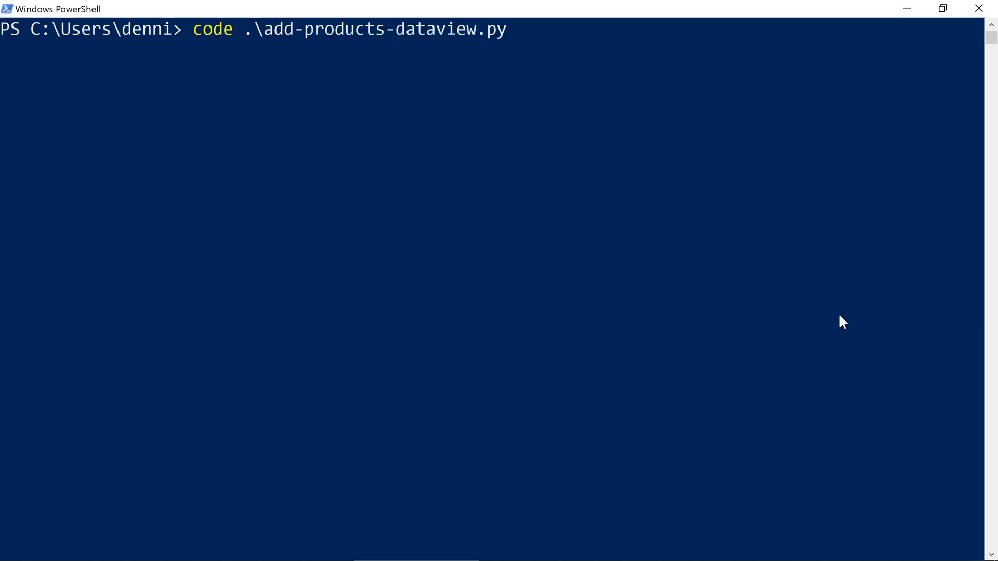
key("Return")
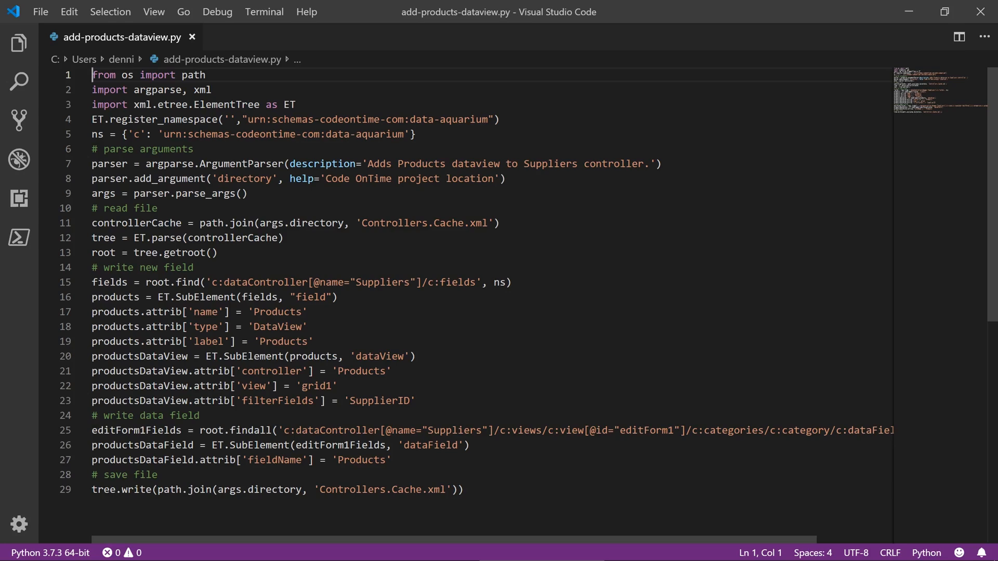
mouse_move(979, 11)
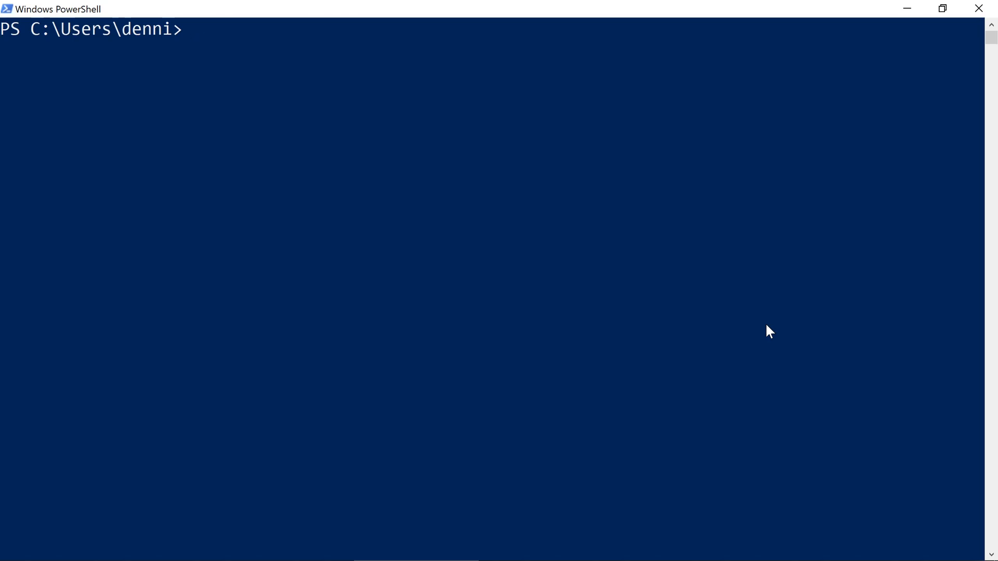
Compose codeontime -generate C:/apps/myapp2 with a -dbconnection string for the northwind catalog using Integrated Security.
type("codeontime -generate")
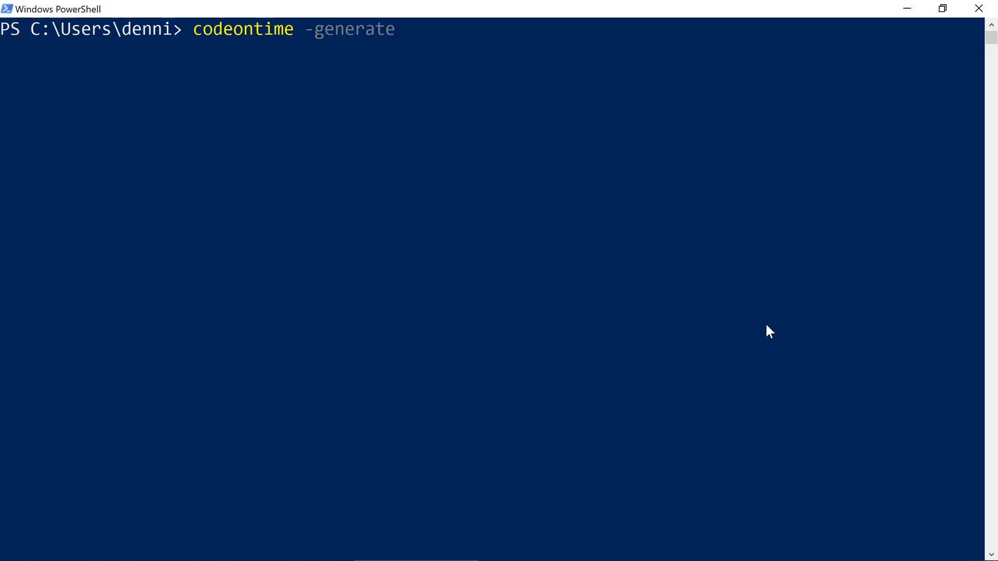
type("C:/apps/myapp2")
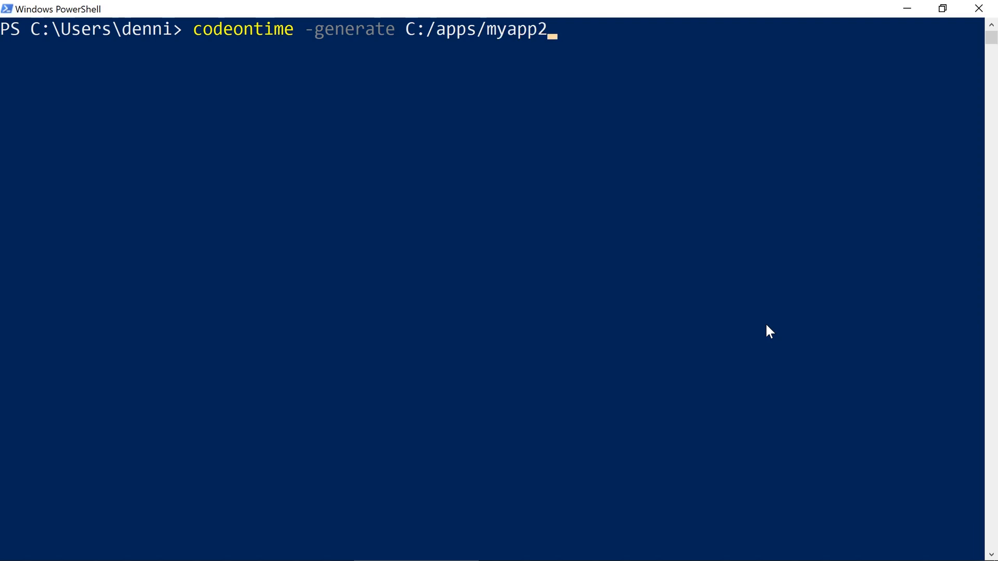
type("-dbconnection \"")
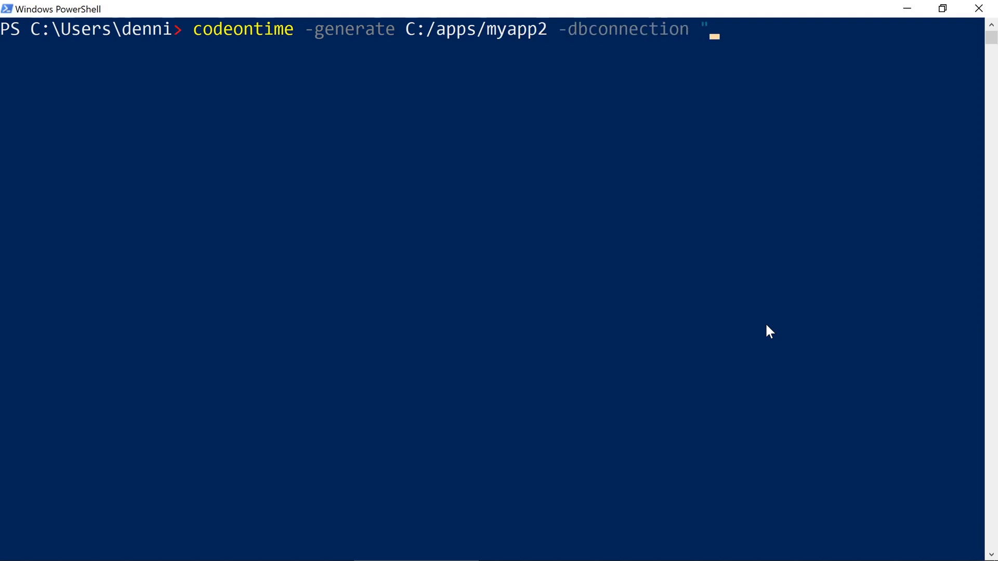
type("Data Source=;Initia")
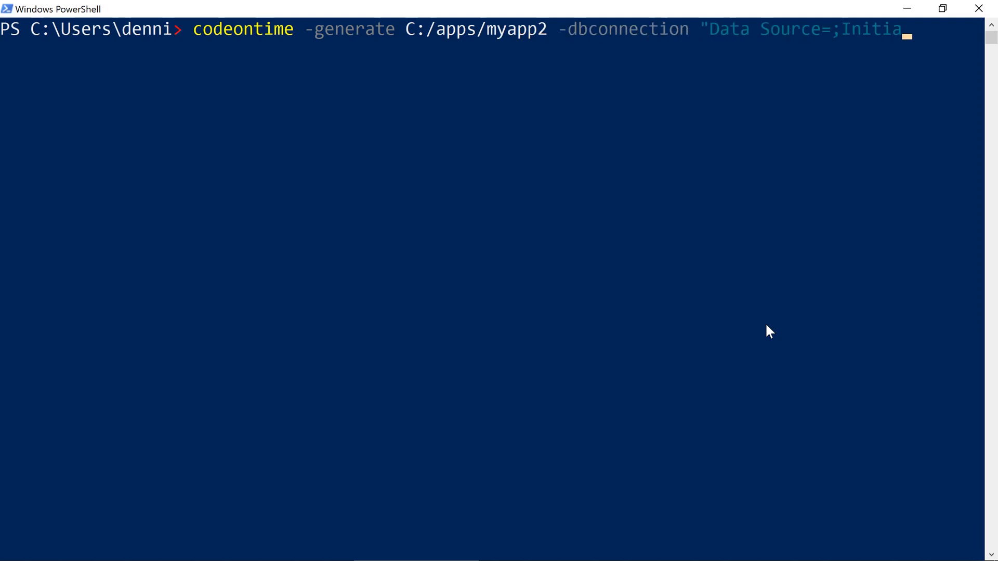
type("l Catalog=northwind;Integrated S")
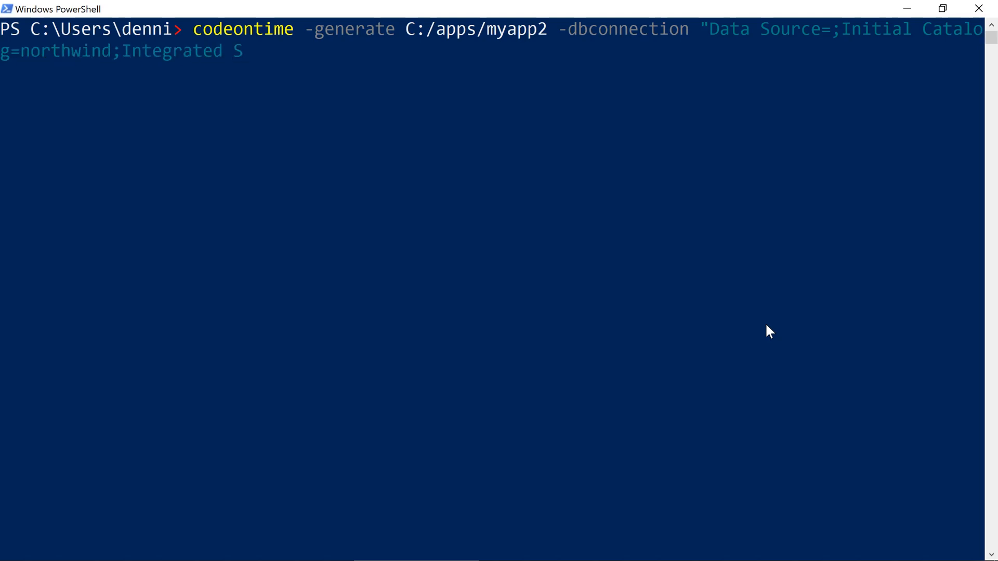
type("ecurity=true;")
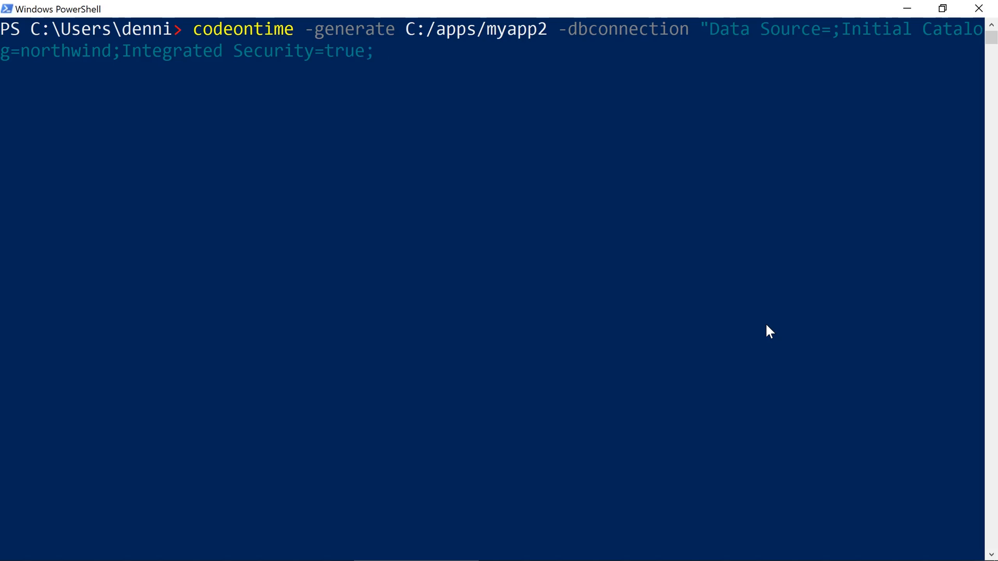
Add -dbmembership, -objects "Products,Suppliers" and -run, then generate and launch MyApp2.
type("\" -dbmember")
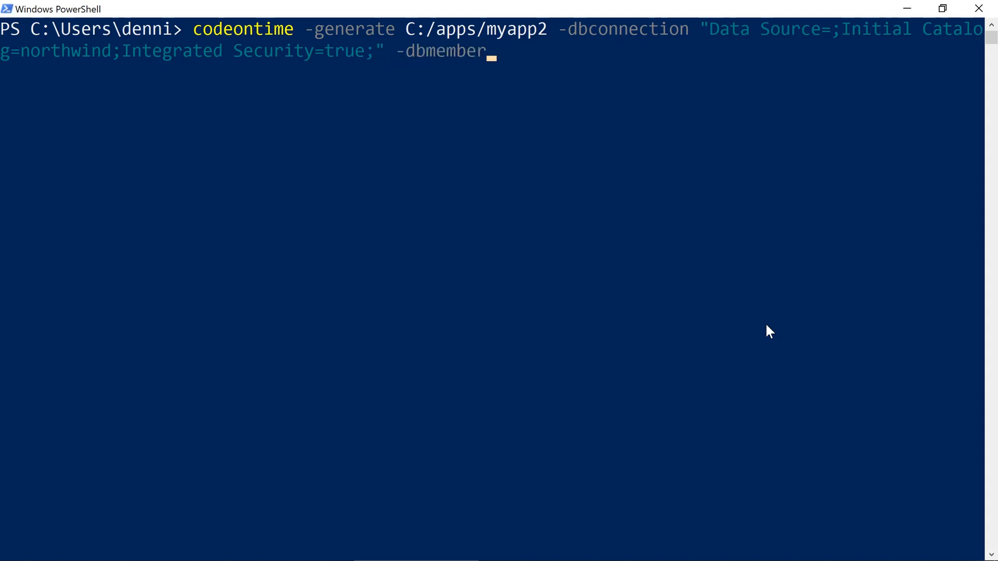
type("ship -objects \"")
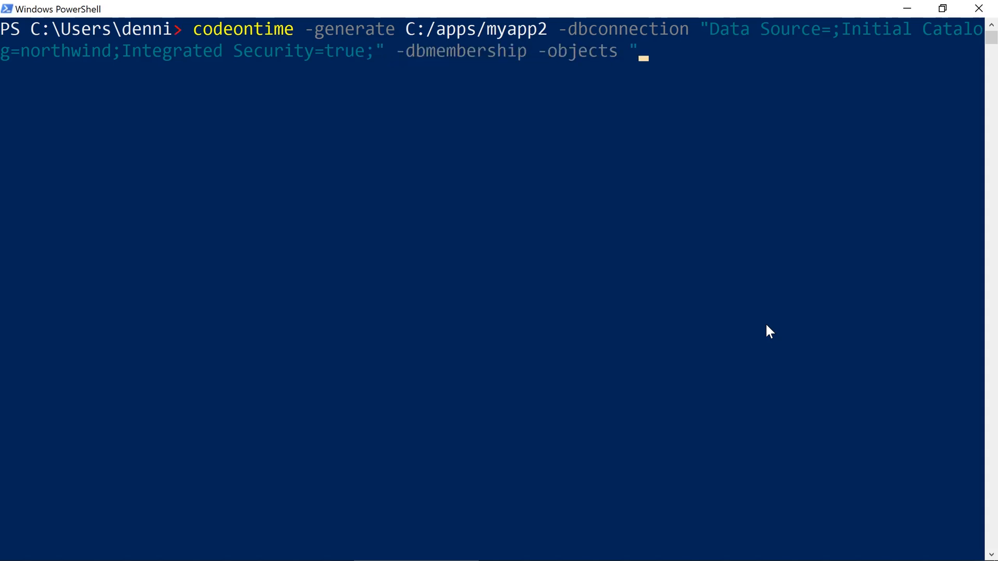
type("Products,Su")
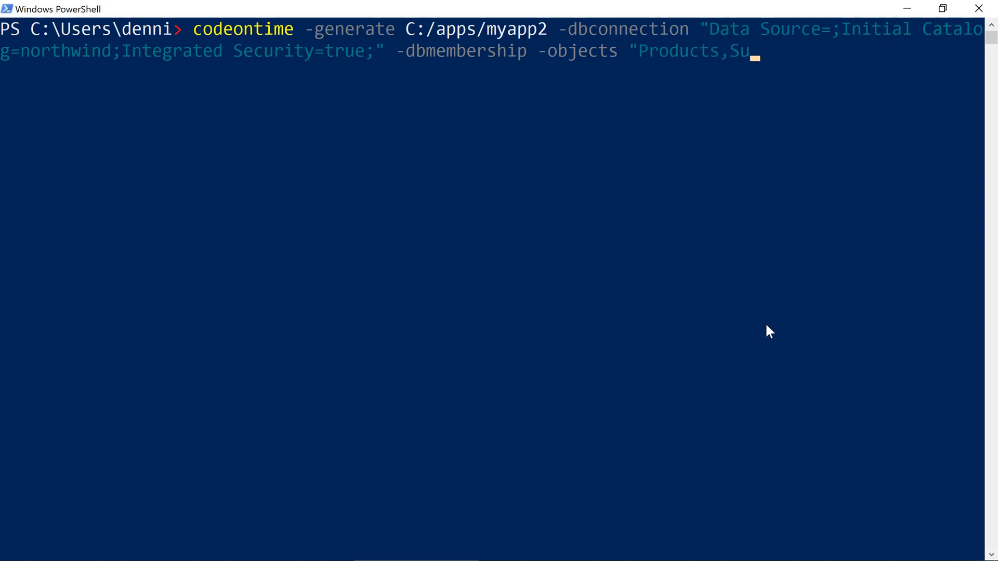
type("ppliers\" -run")
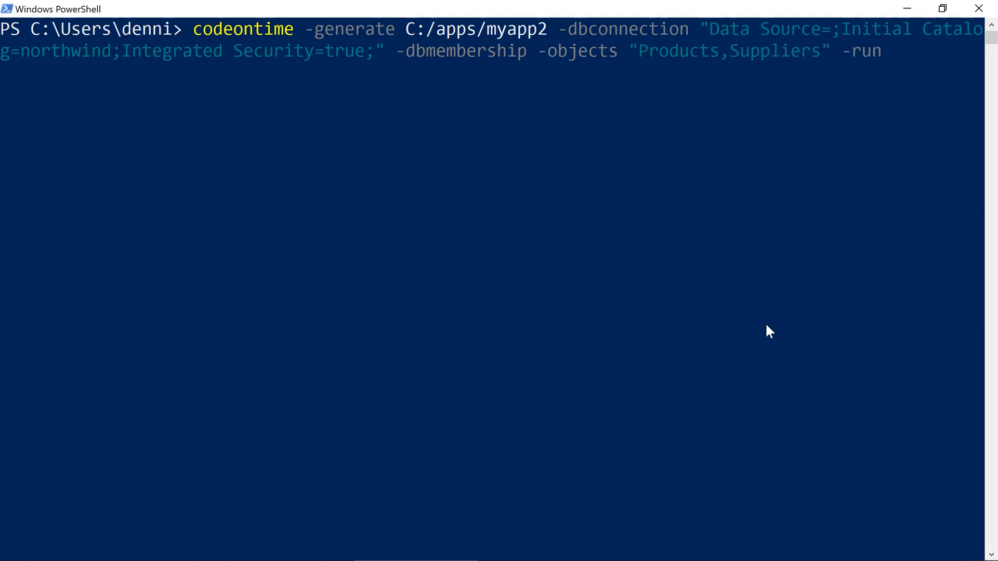
key("Return")
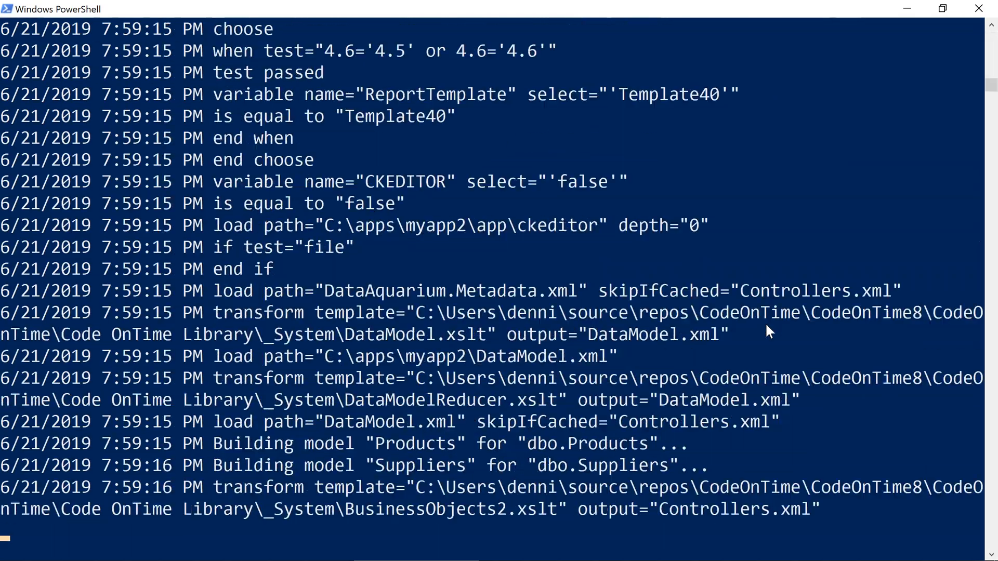
scroll("down", 3)
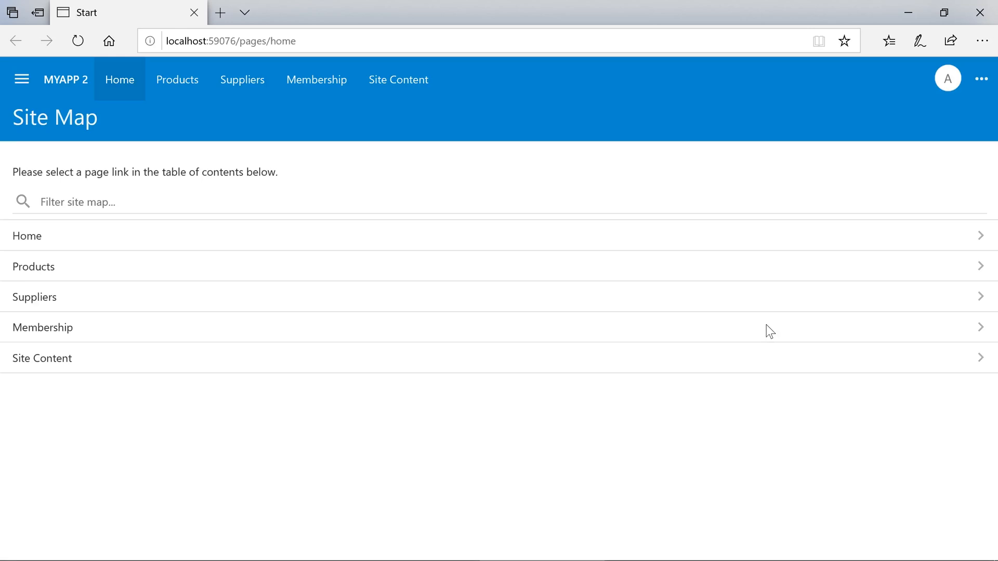
mouse_move(654, 321)
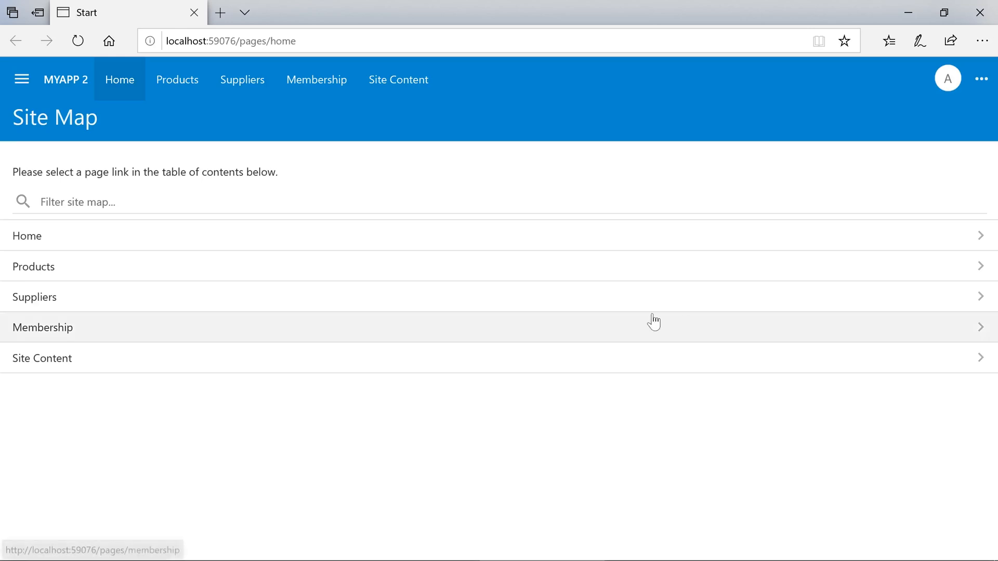
Show the Suppliers list in MyApp2 and select the first supplier row.
left_click(257, 80)
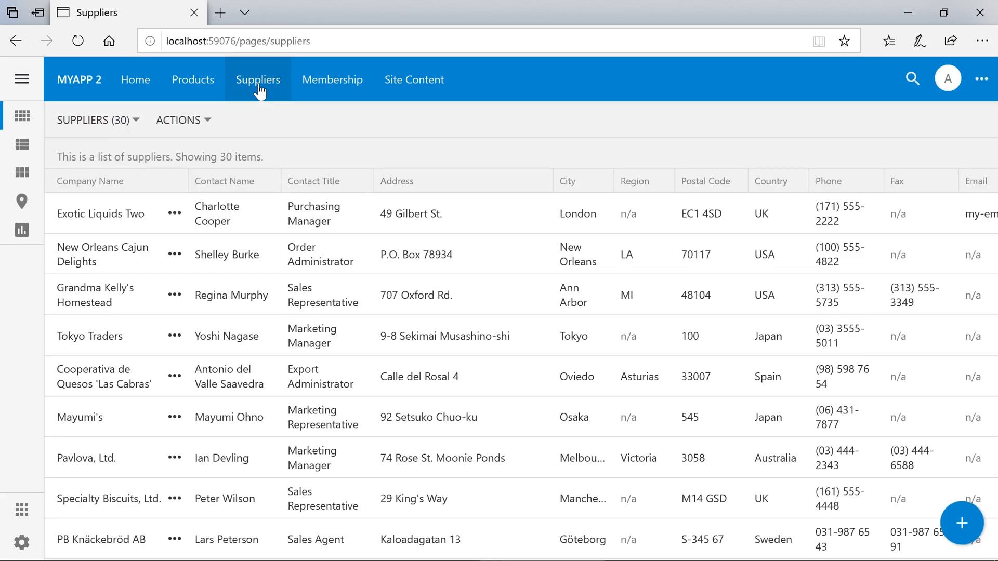
left_click(100, 213)
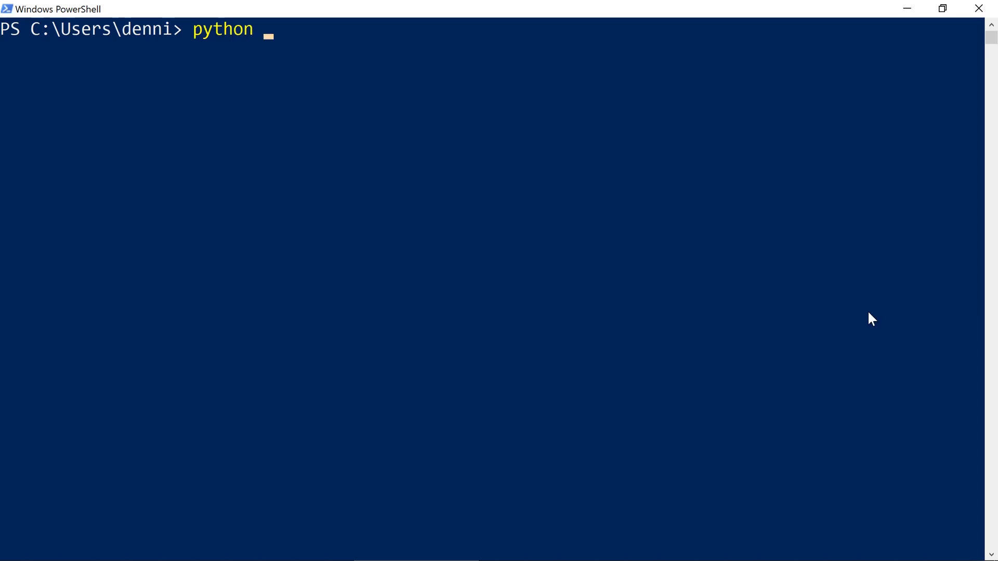
Run add-products-dataview.py against C:/apps/myapp2.
type(".\\add-products-dataview.py")
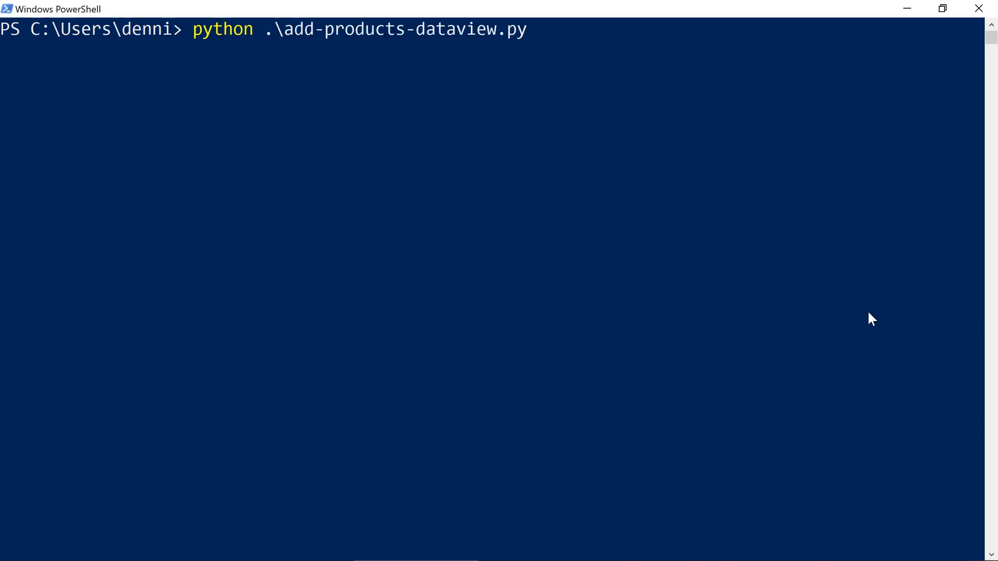
type("C:/a")
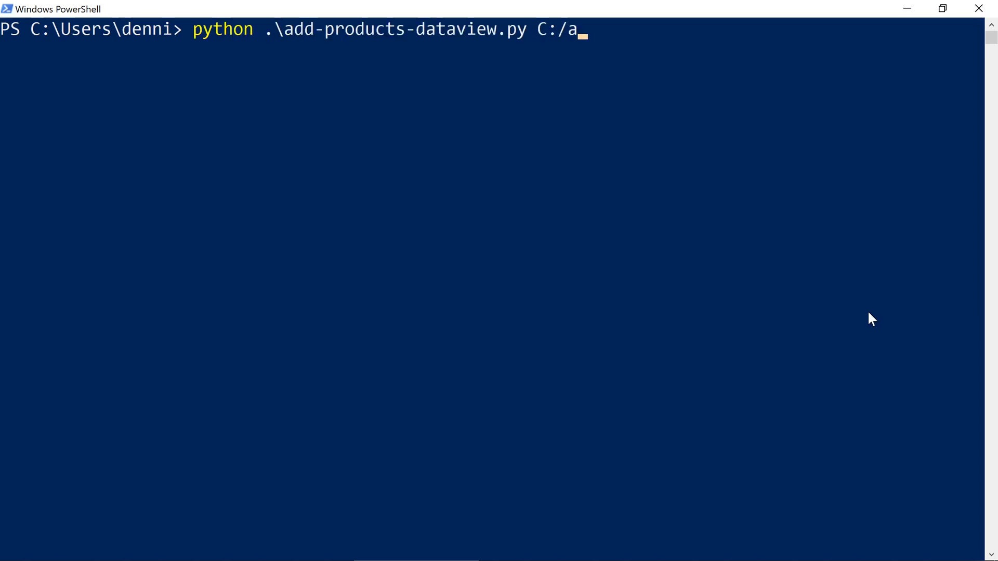
type("pps/myapp2")
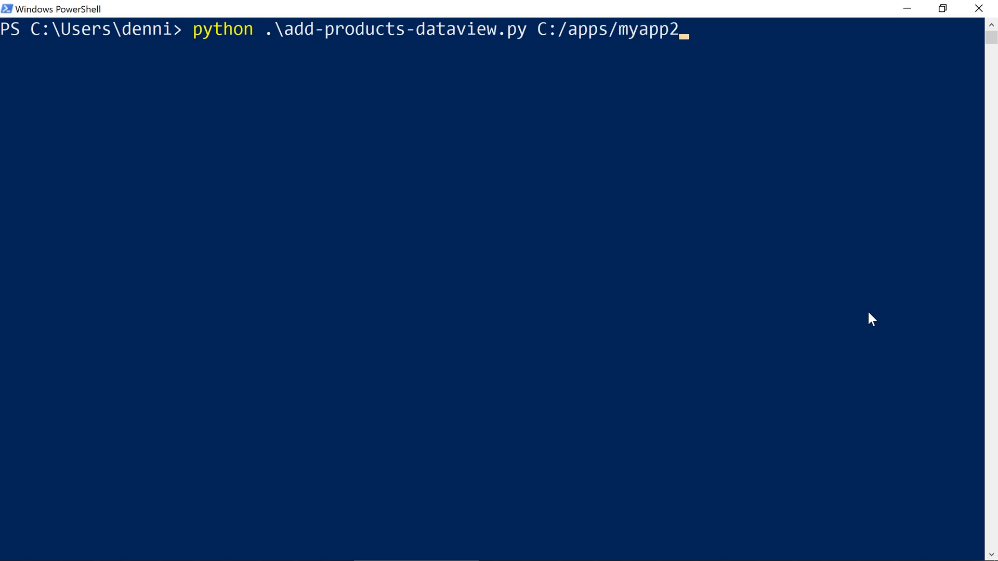
key("Return")
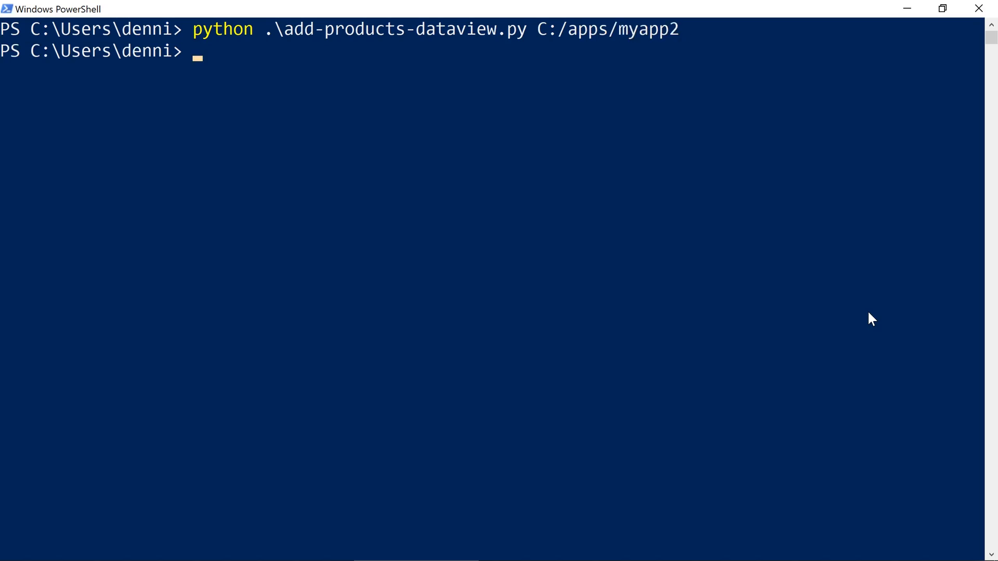
Rerun codeontime -generate C:/apps/myapp2 to rebuild and launch the app.
type("codeontime -generate")
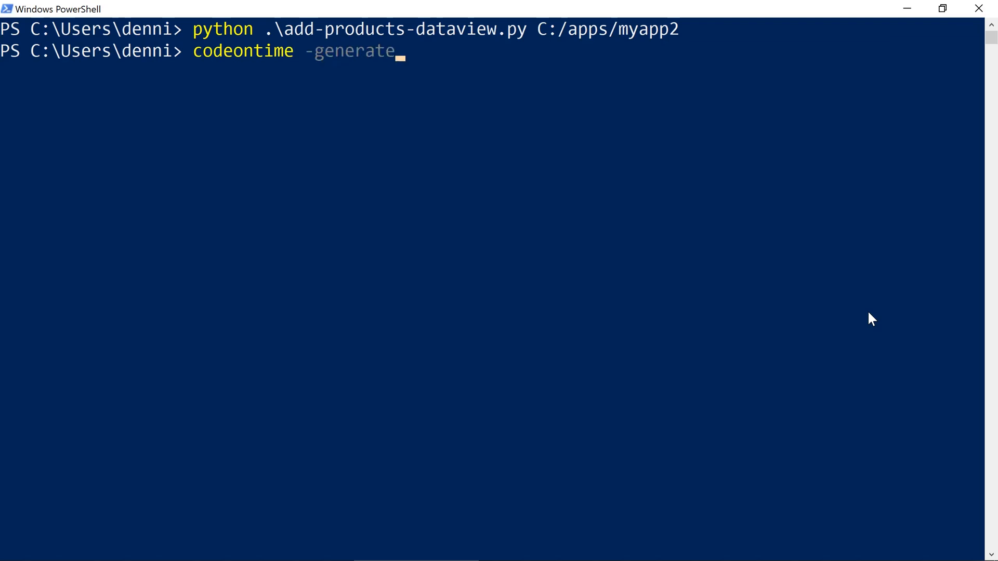
type("C:/apps/")
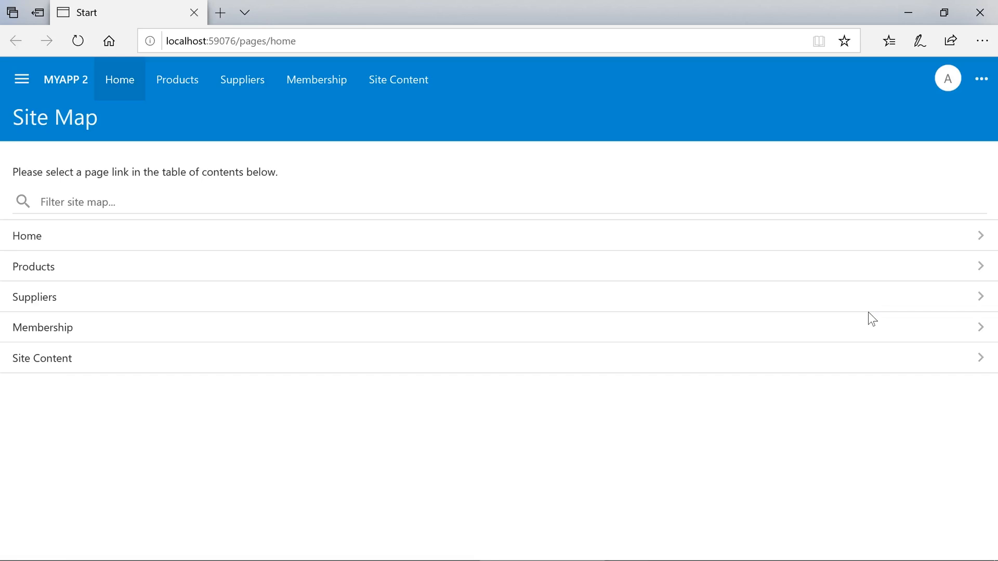
mouse_move(242, 86)
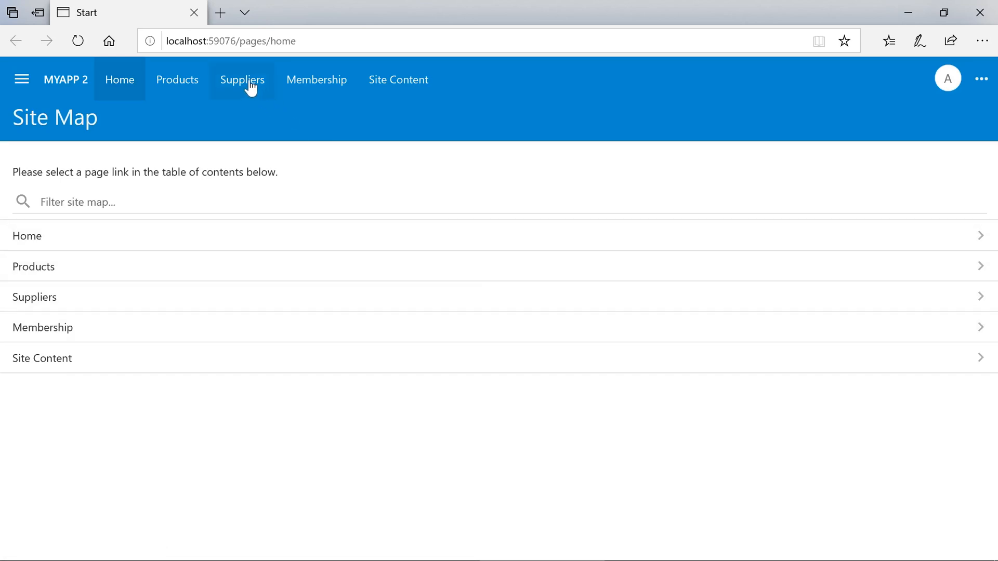
View the Exotic Liquids Two supplier form down to its new Products list of 4 items.
left_click(242, 80)
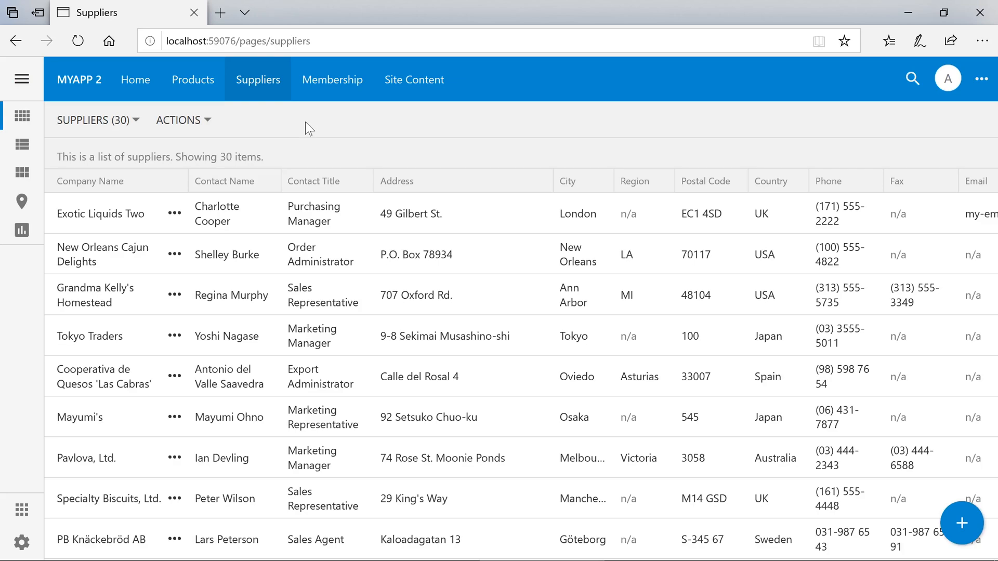
left_click(100, 213)
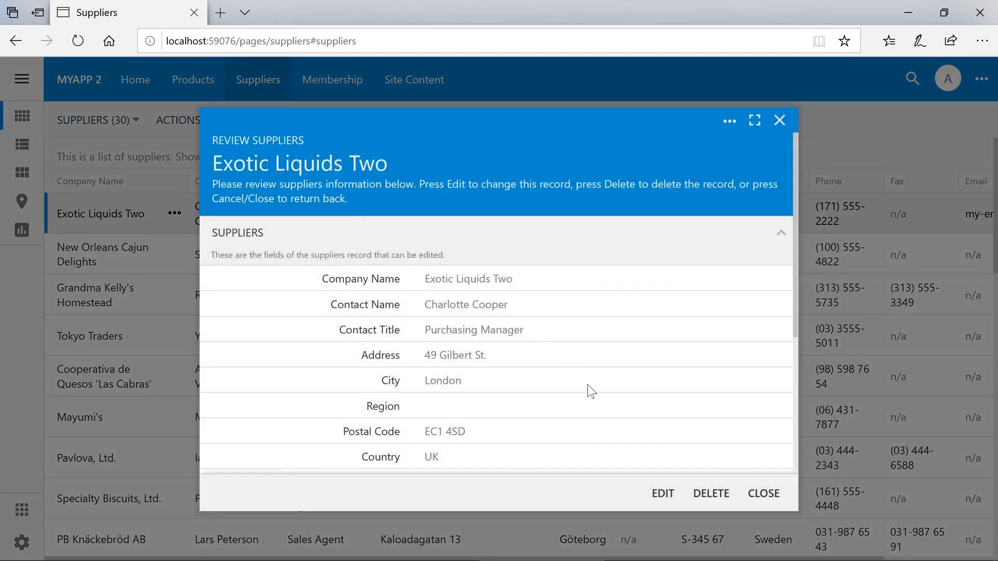
scroll("down", 3)
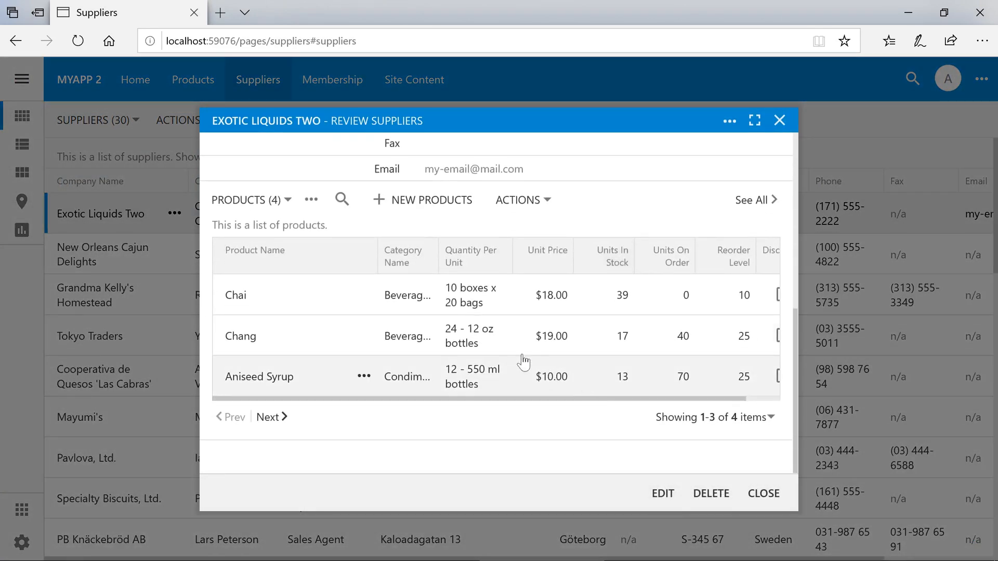
mouse_move(622, 212)
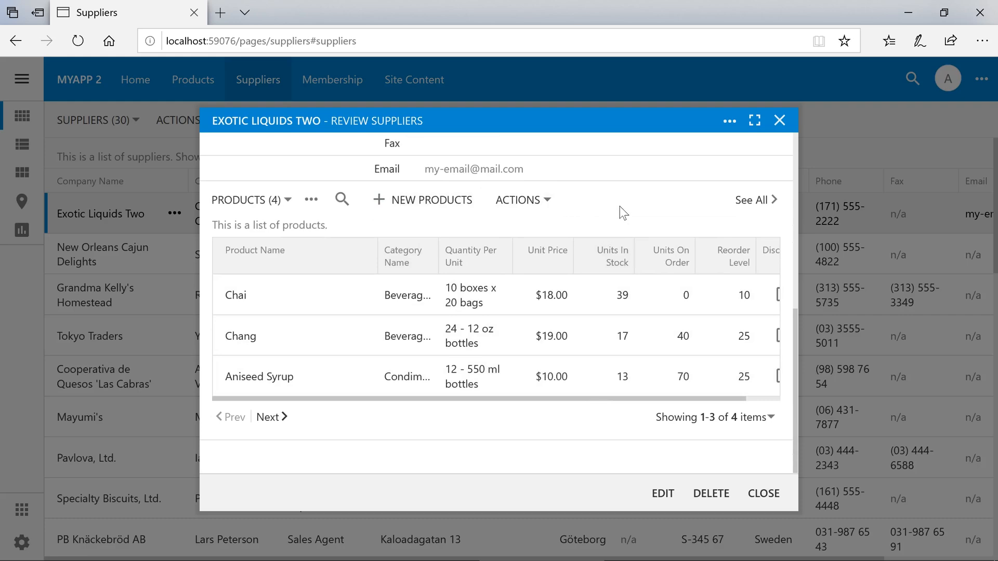